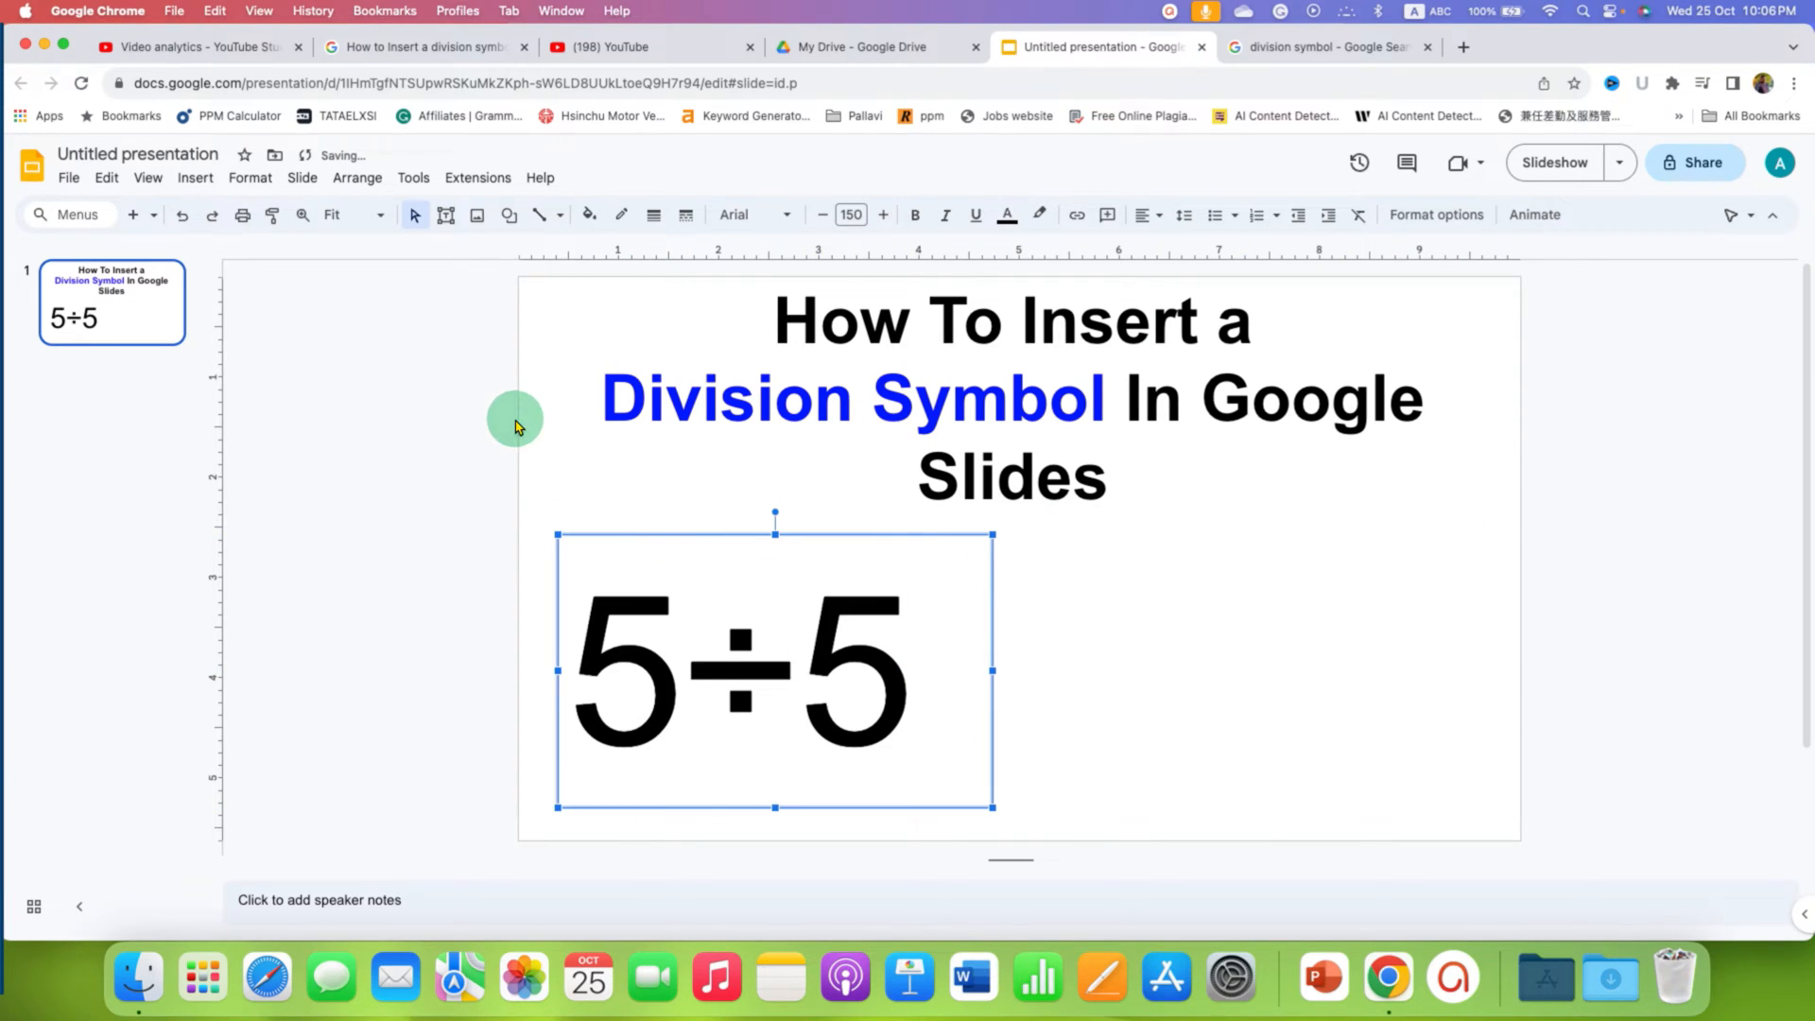
- Add an empty text box to the right of the large 5÷5 example via Insert > Text box
{"action": "left_click", "coordinate": [194, 178]}
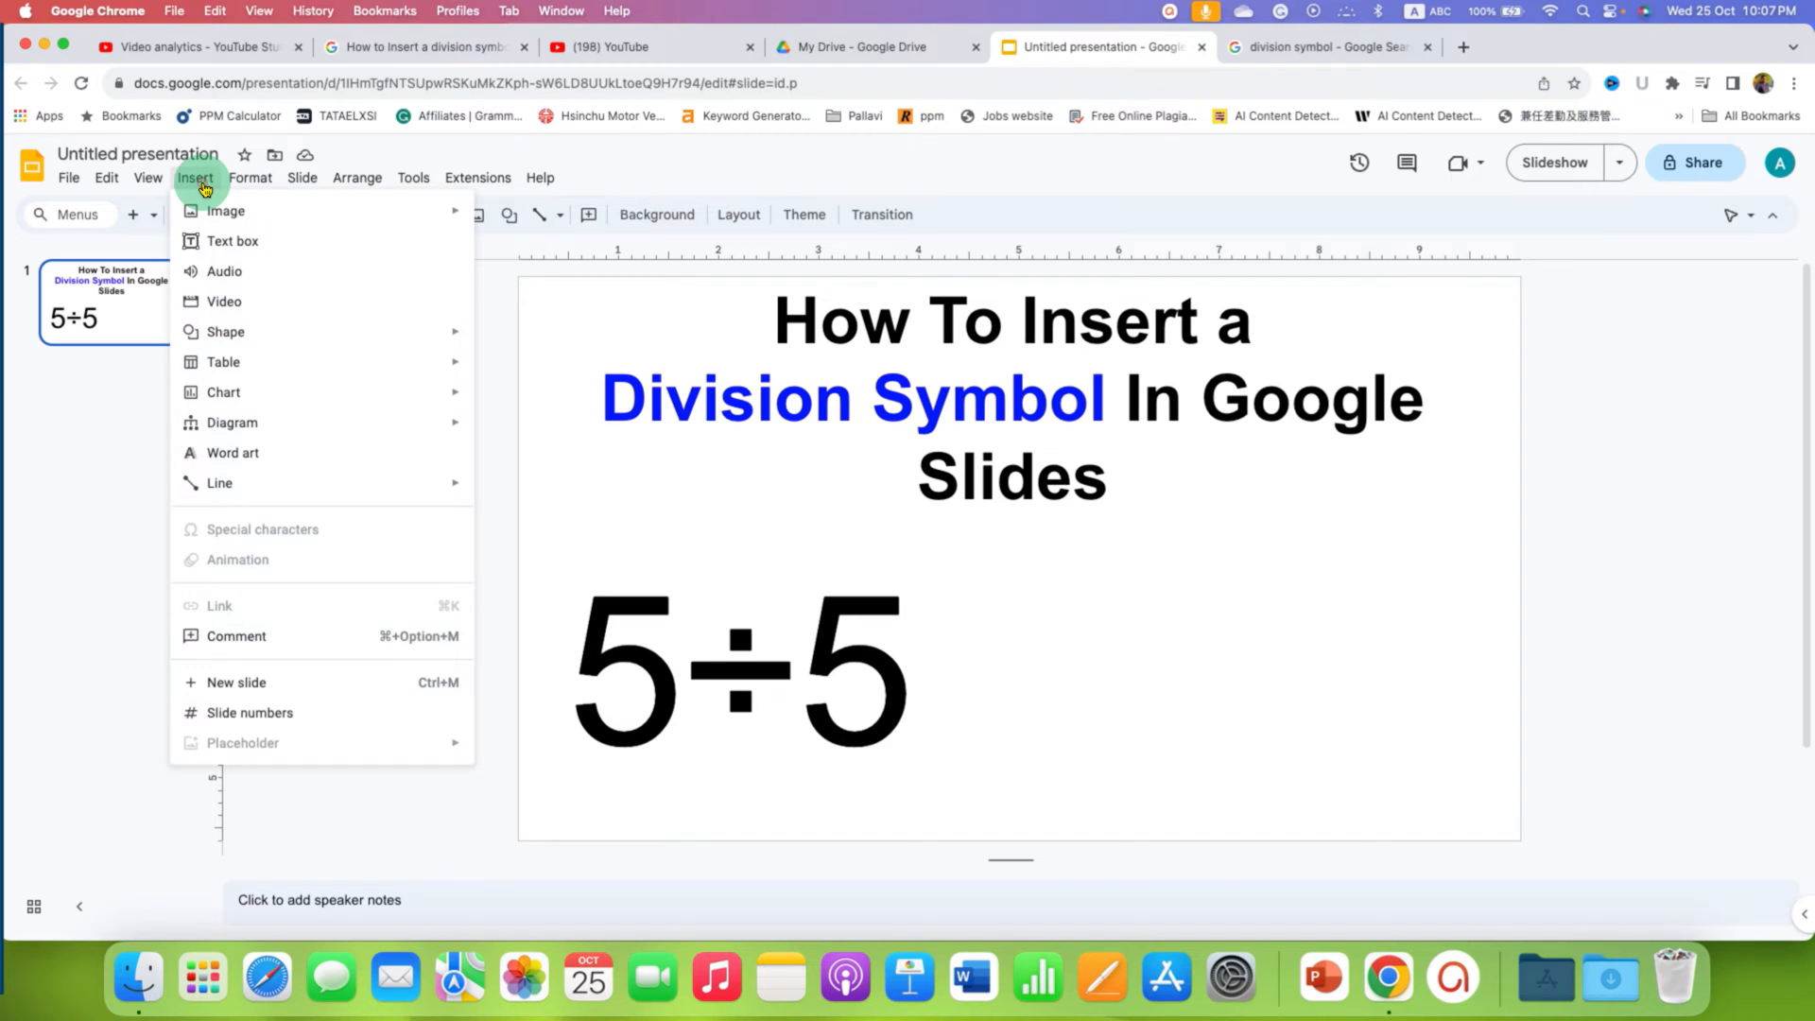
{"action": "mouse_move", "coordinate": [230, 240]}
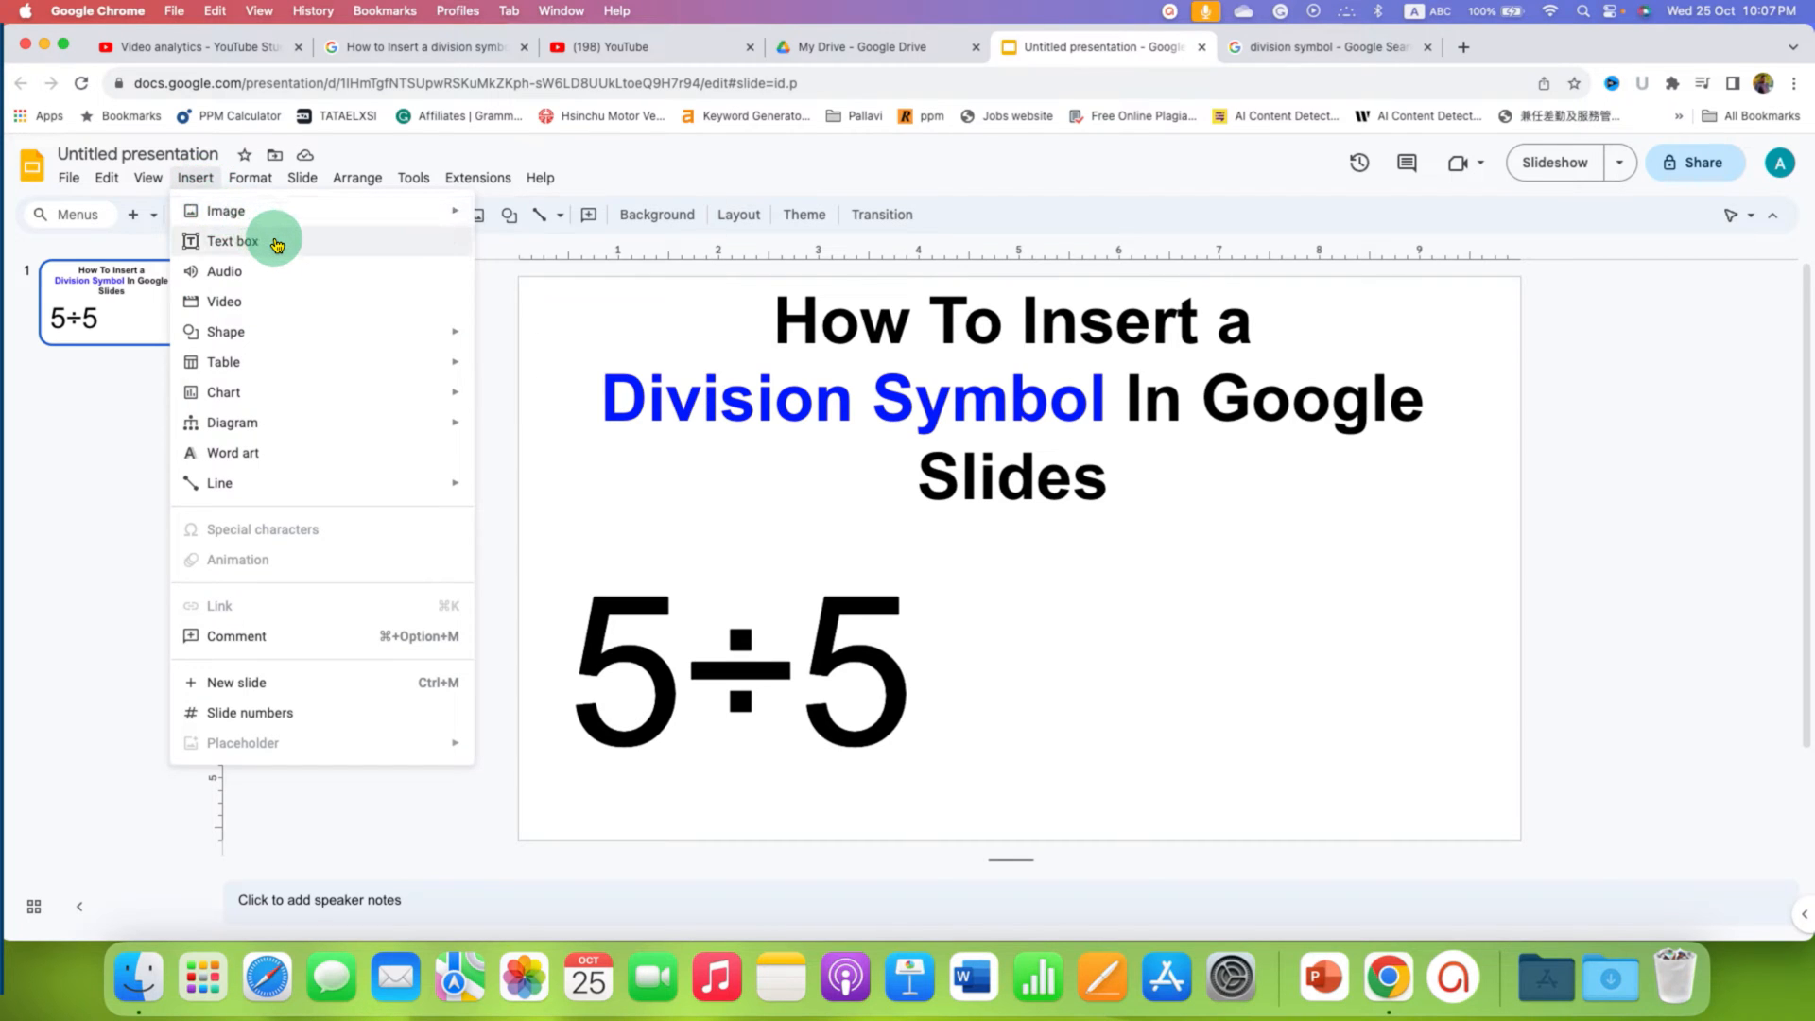
{"action": "left_click", "coordinate": [231, 240]}
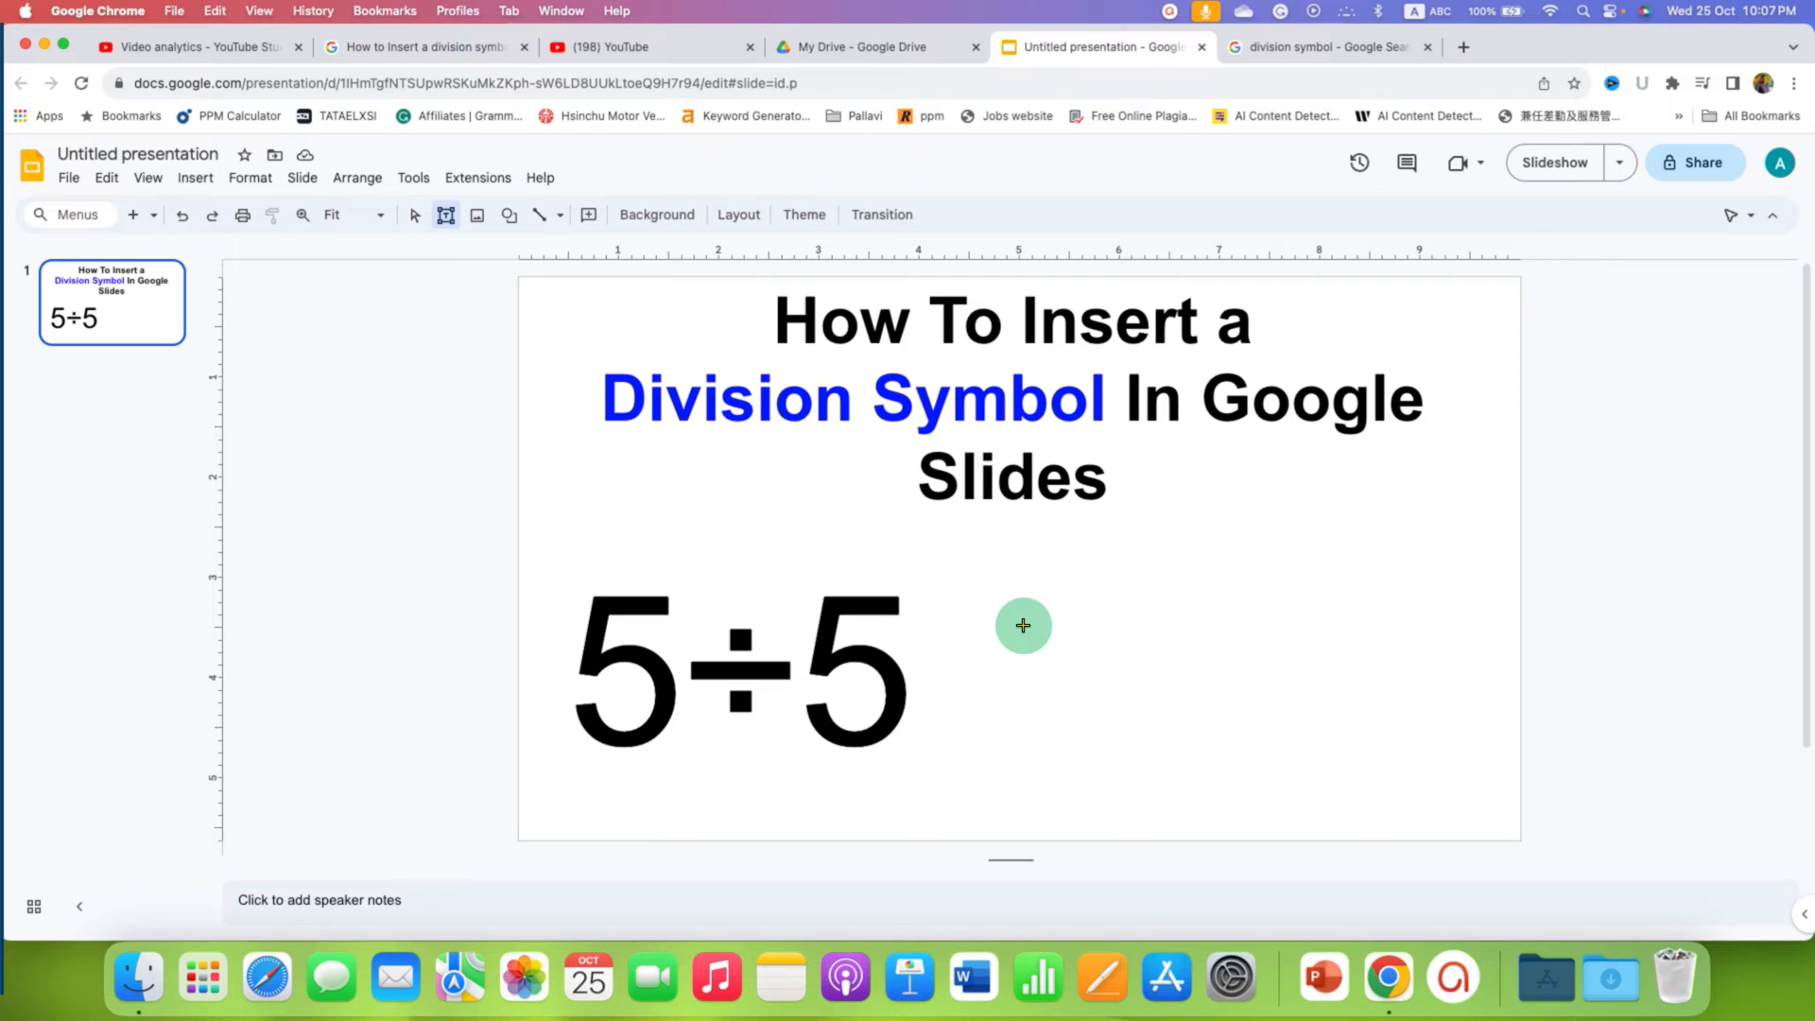
{"action": "mouse_move", "coordinate": [1033, 618]}
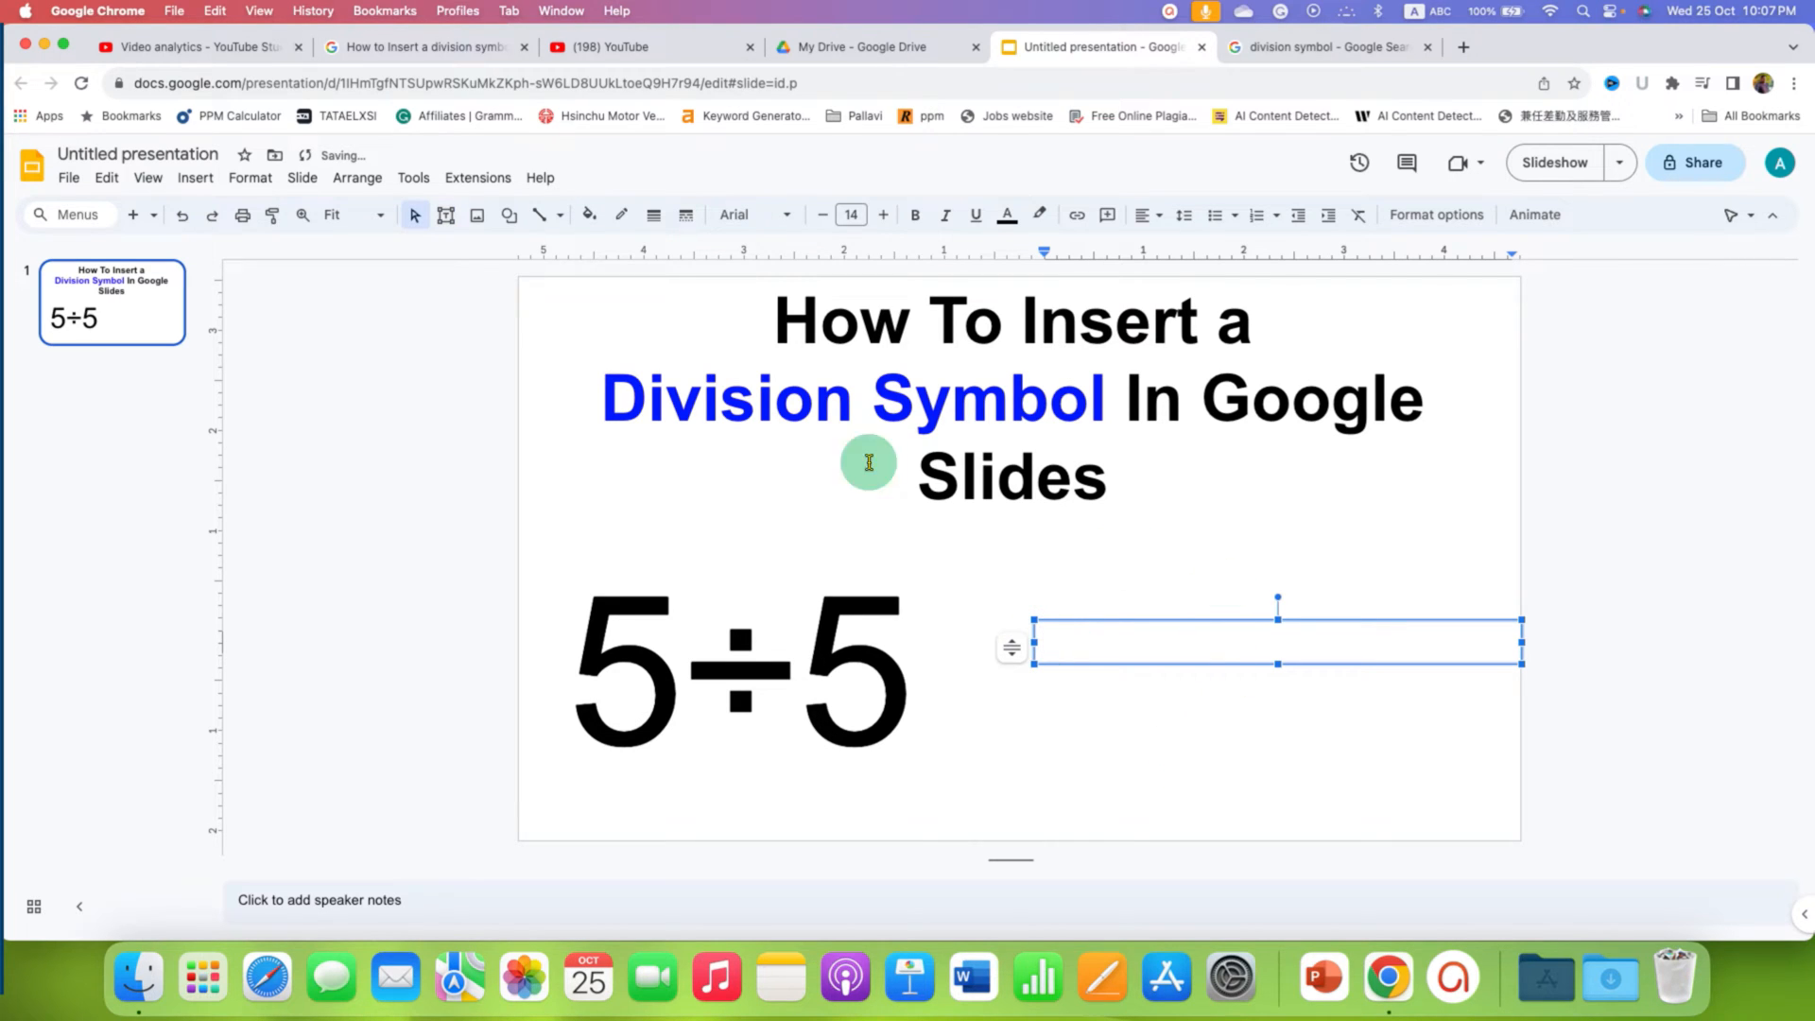
- Begin editing inside the new text box at size 48 and bring up the Insert menu
{"action": "left_click", "coordinate": [850, 214]}
{"action": "type", "text": "48"}
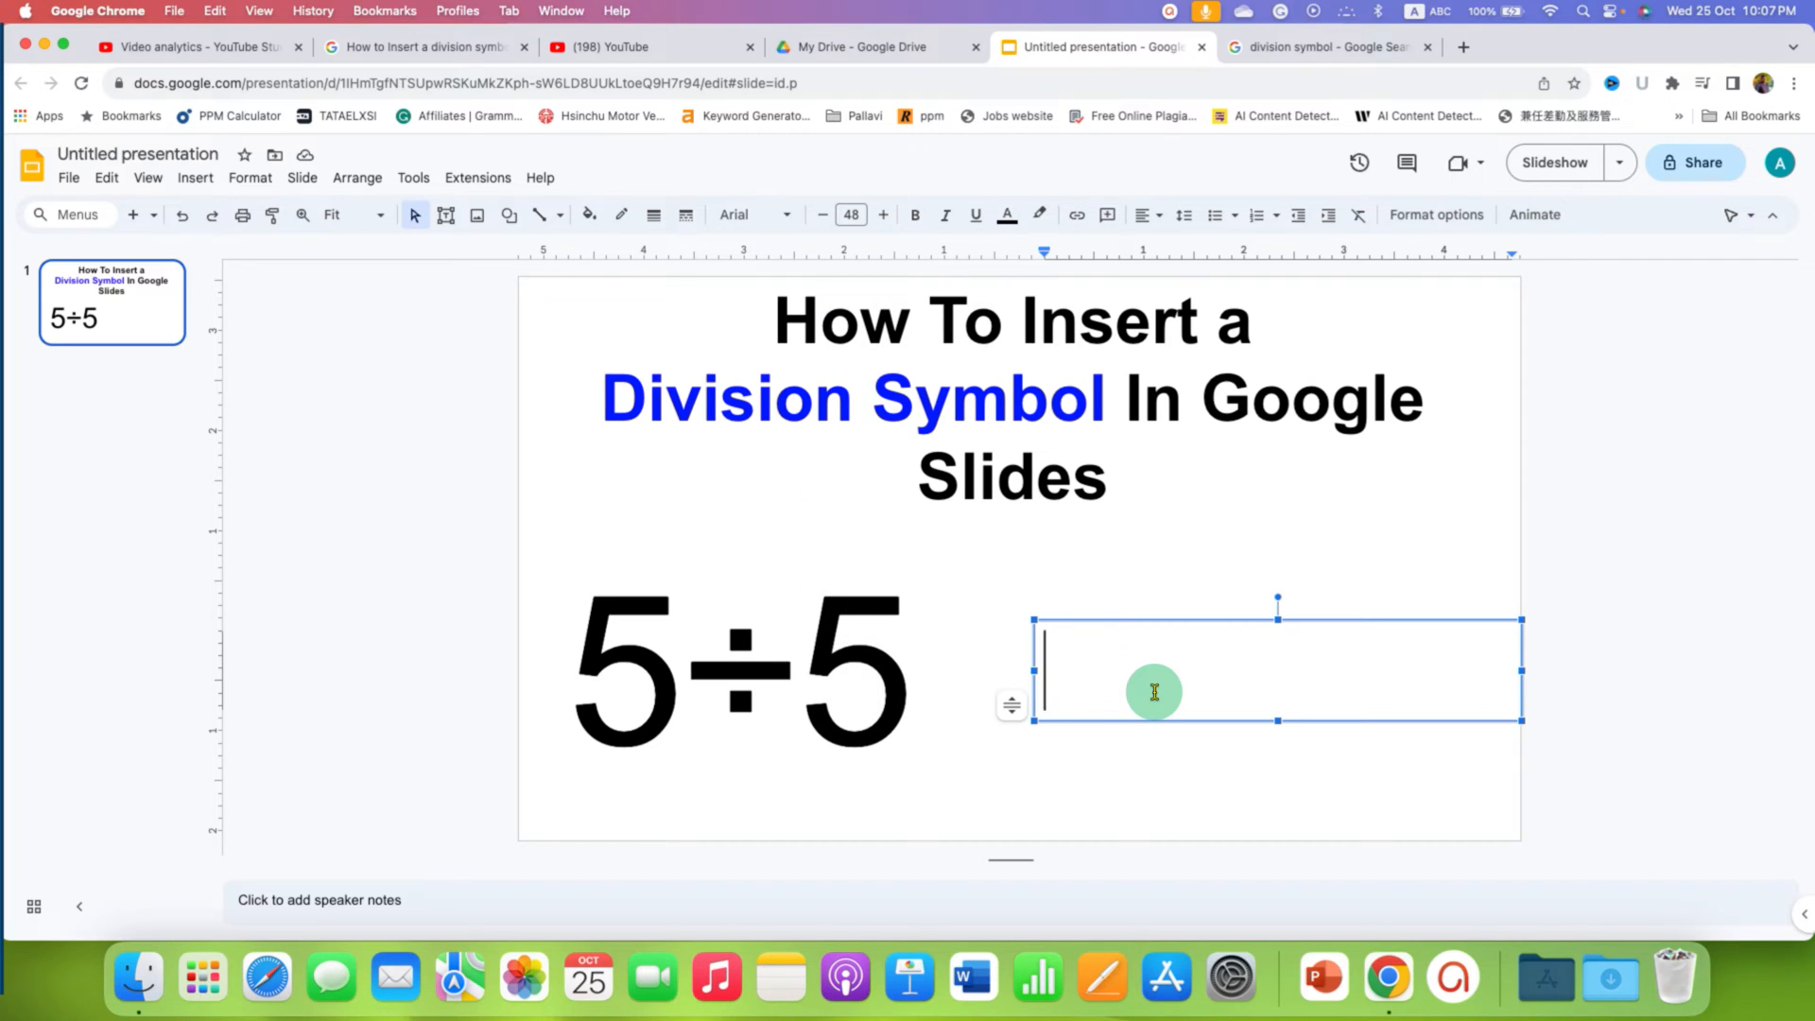
{"action": "mouse_move", "coordinate": [1140, 657]}
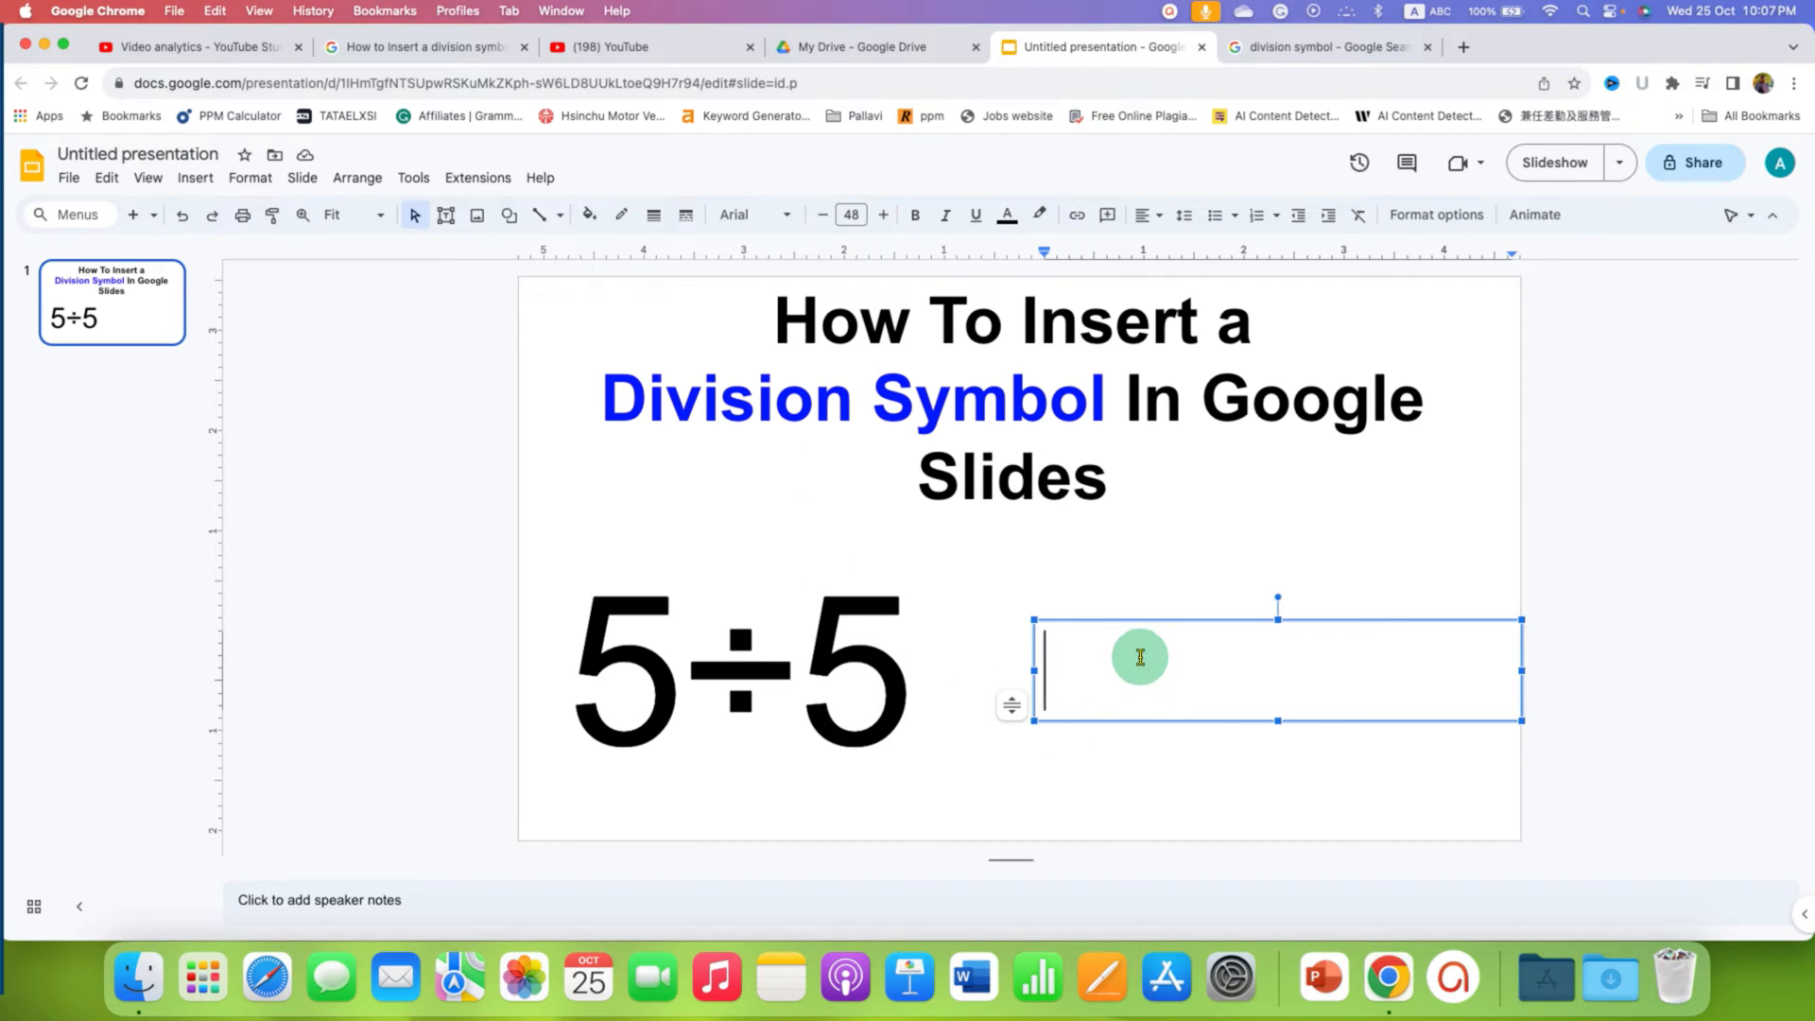
{"action": "mouse_move", "coordinate": [194, 178]}
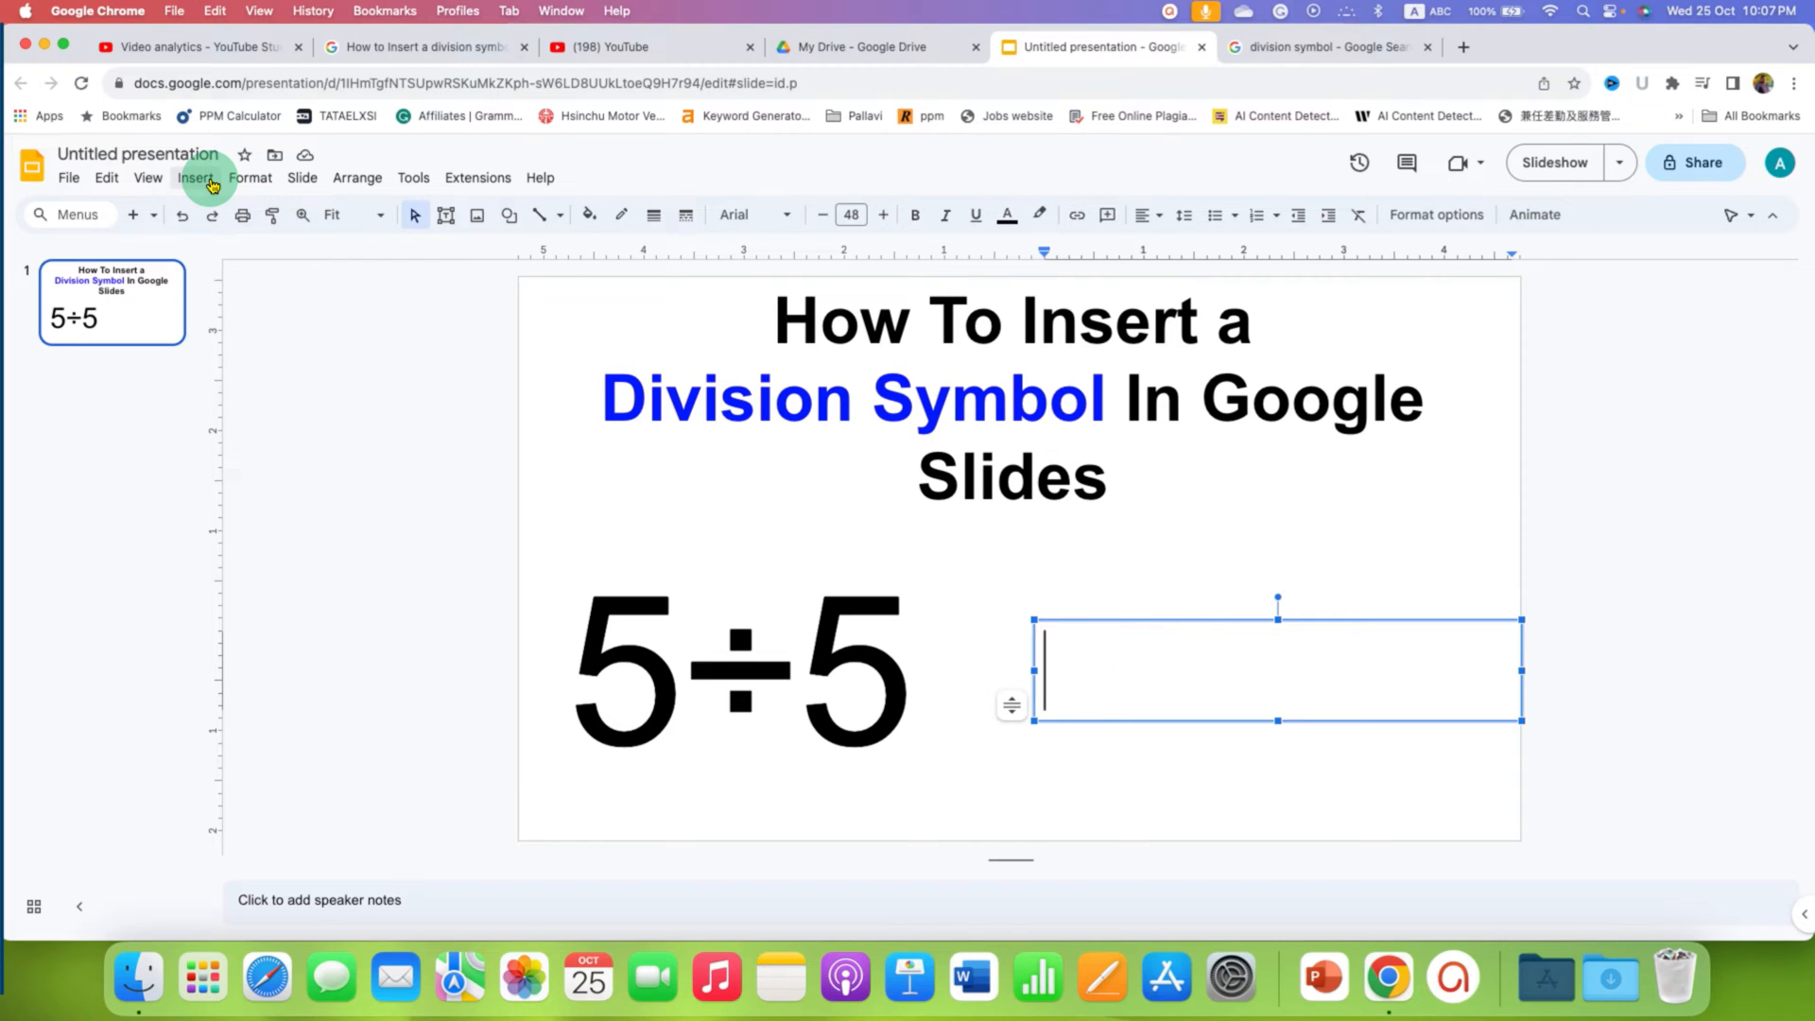
{"action": "left_click", "coordinate": [196, 178]}
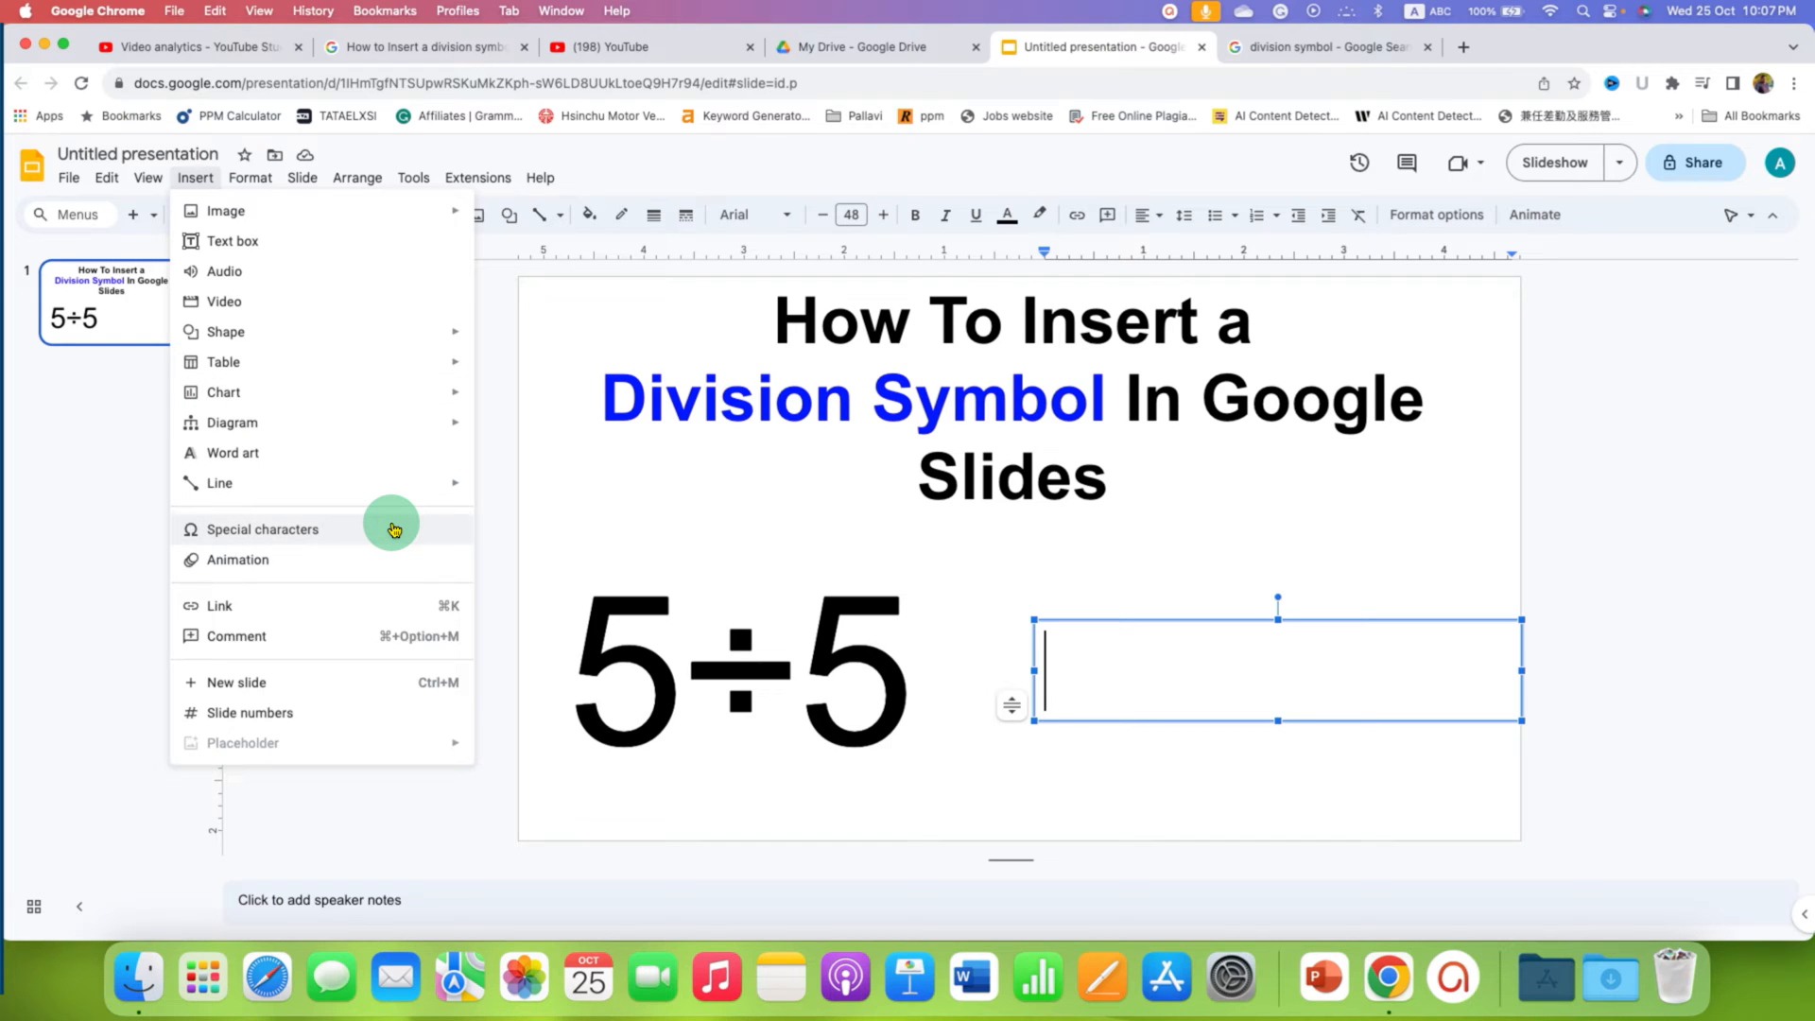
- Insert a ÷ division sign into the text box from the Special characters Math category
{"action": "left_click", "coordinate": [261, 530]}
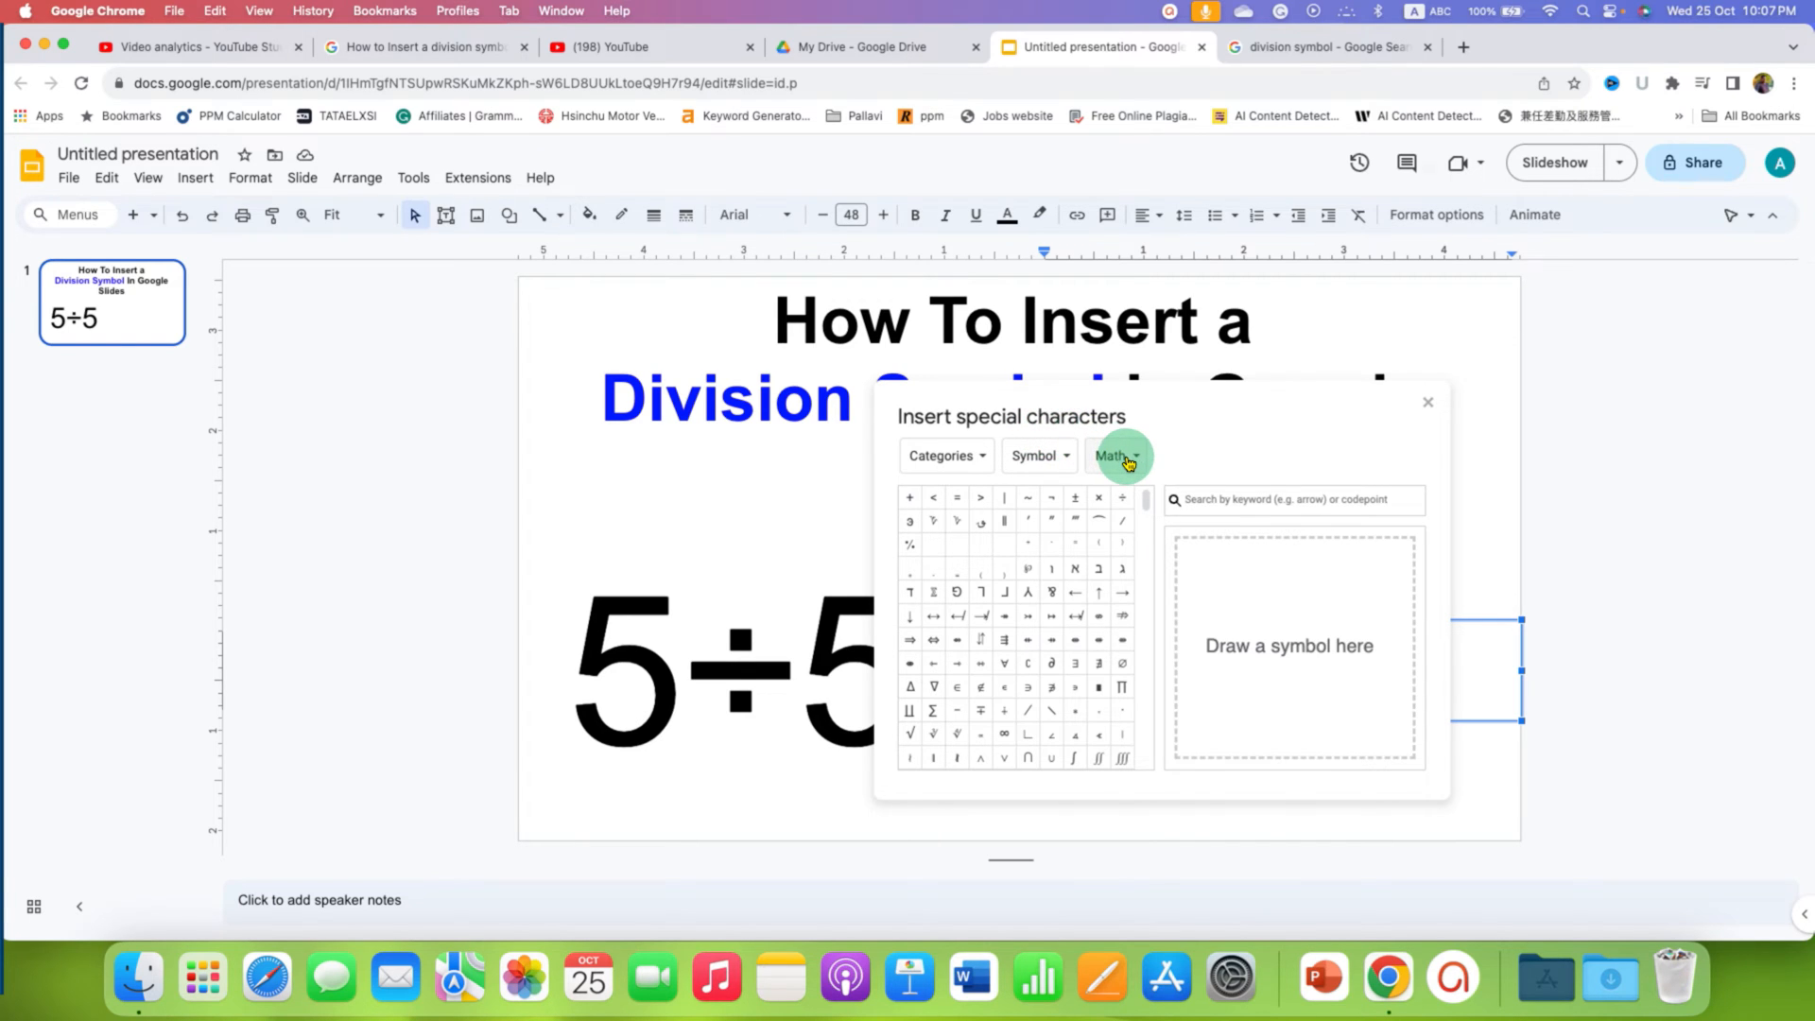
{"action": "left_click", "coordinate": [1113, 456]}
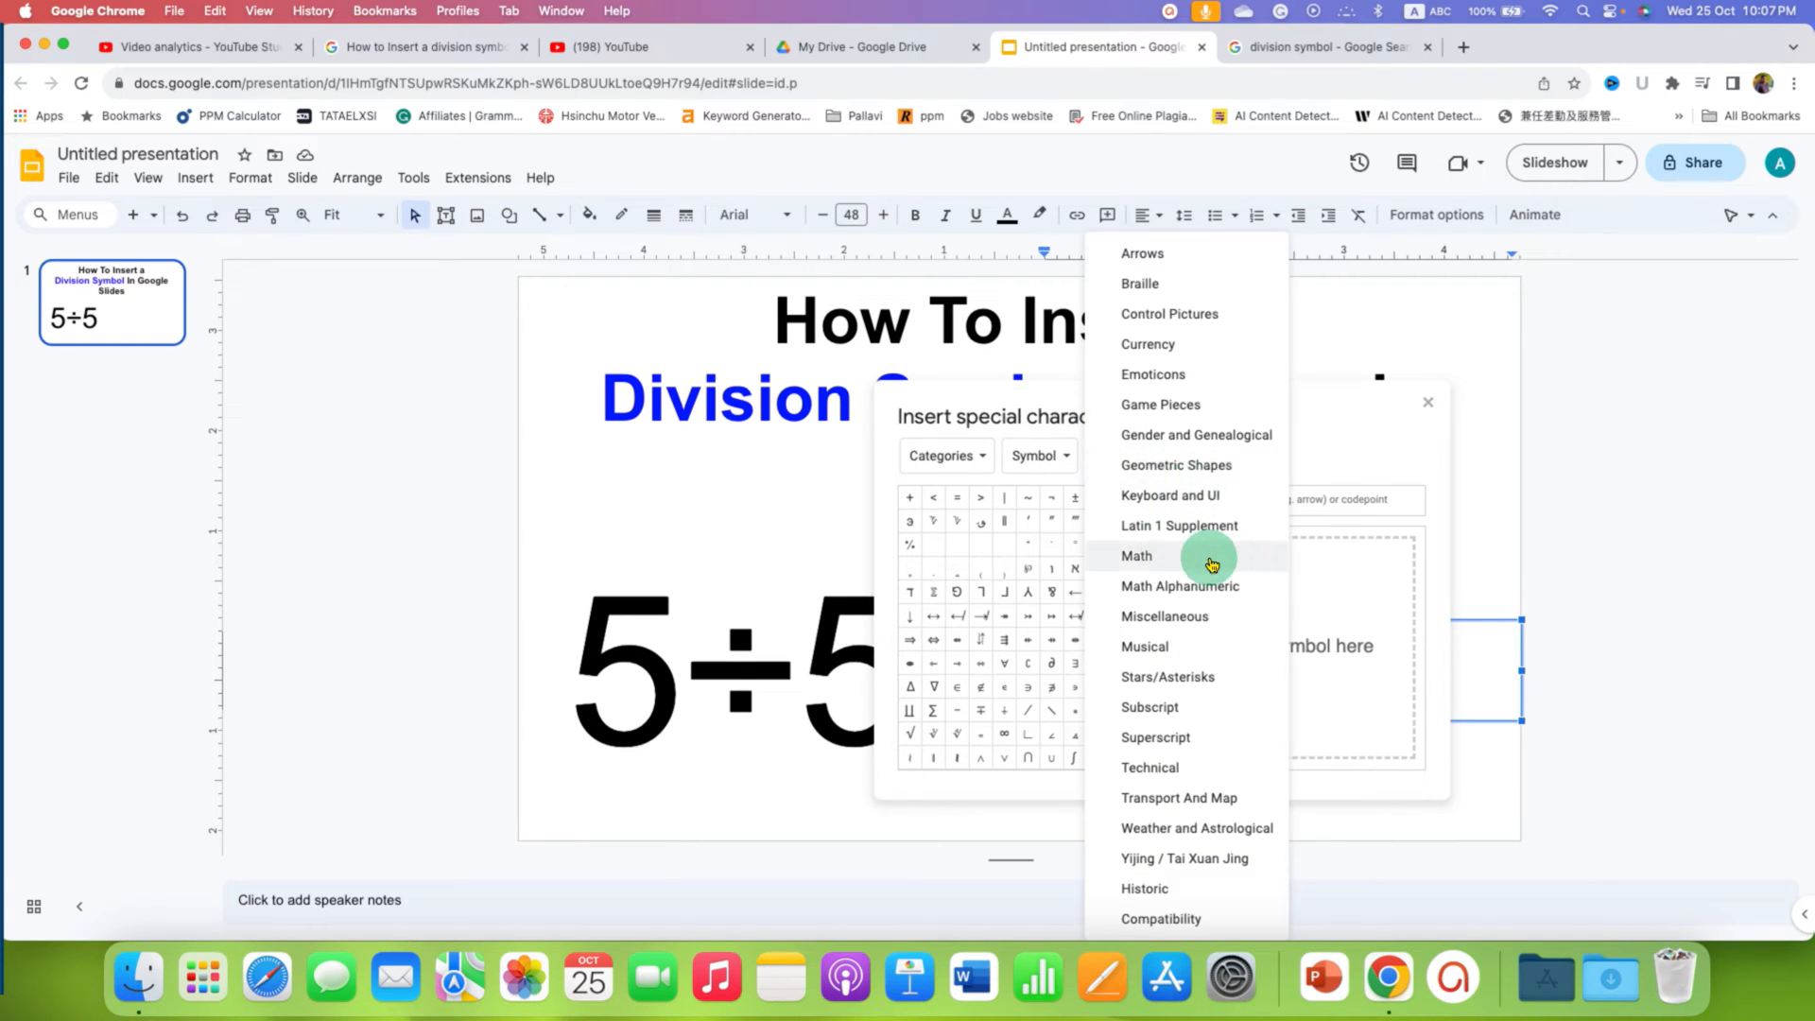
{"action": "left_click", "coordinate": [1136, 556]}
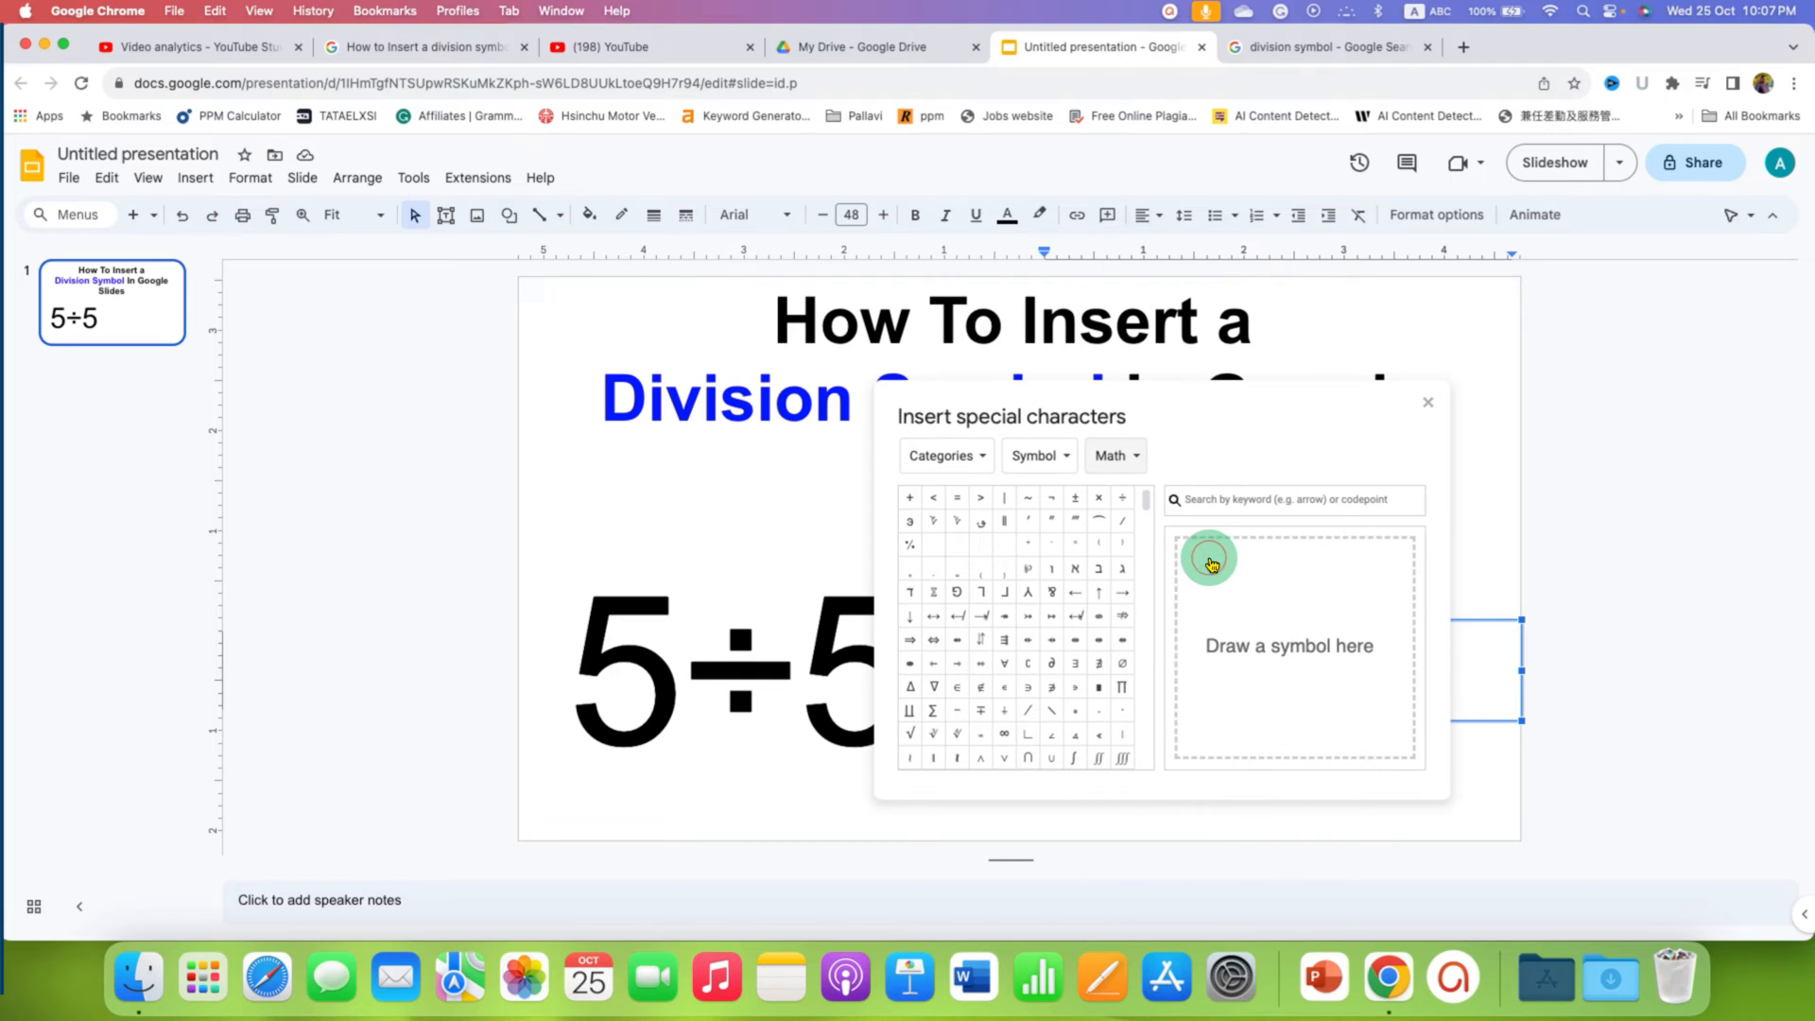
{"action": "mouse_move", "coordinate": [1121, 498]}
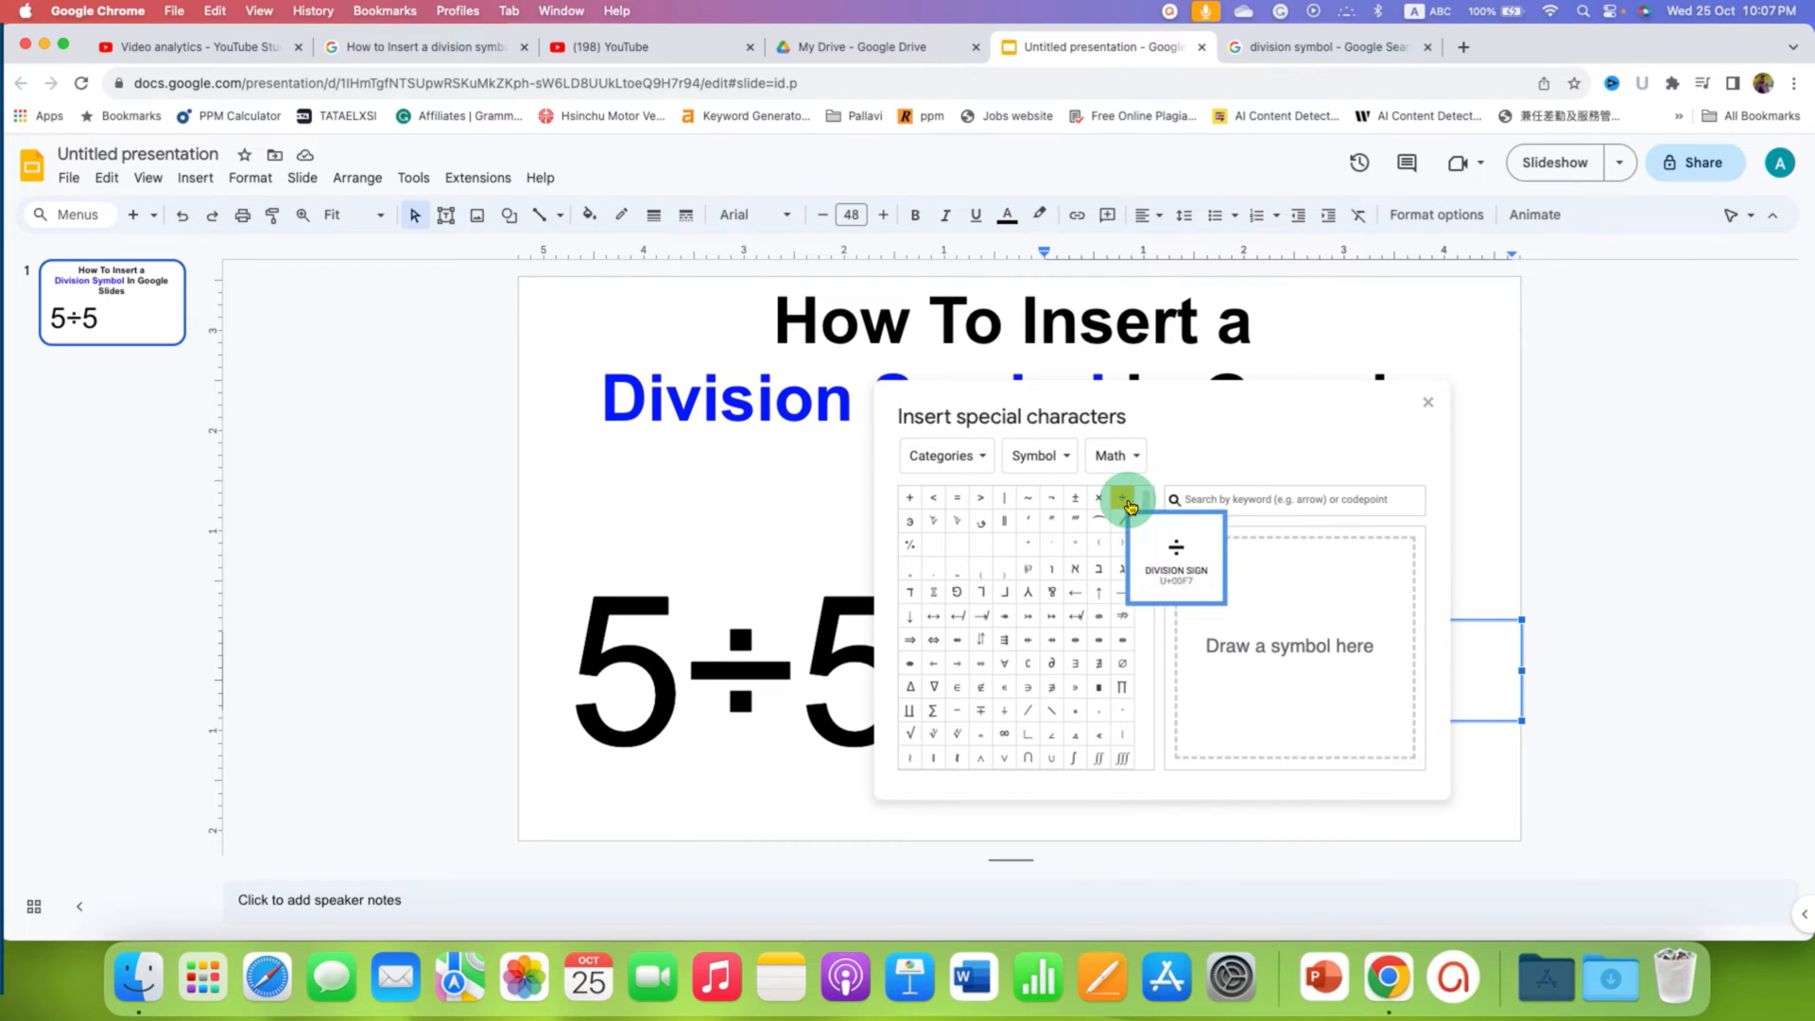
{"action": "left_click", "coordinate": [1121, 497]}
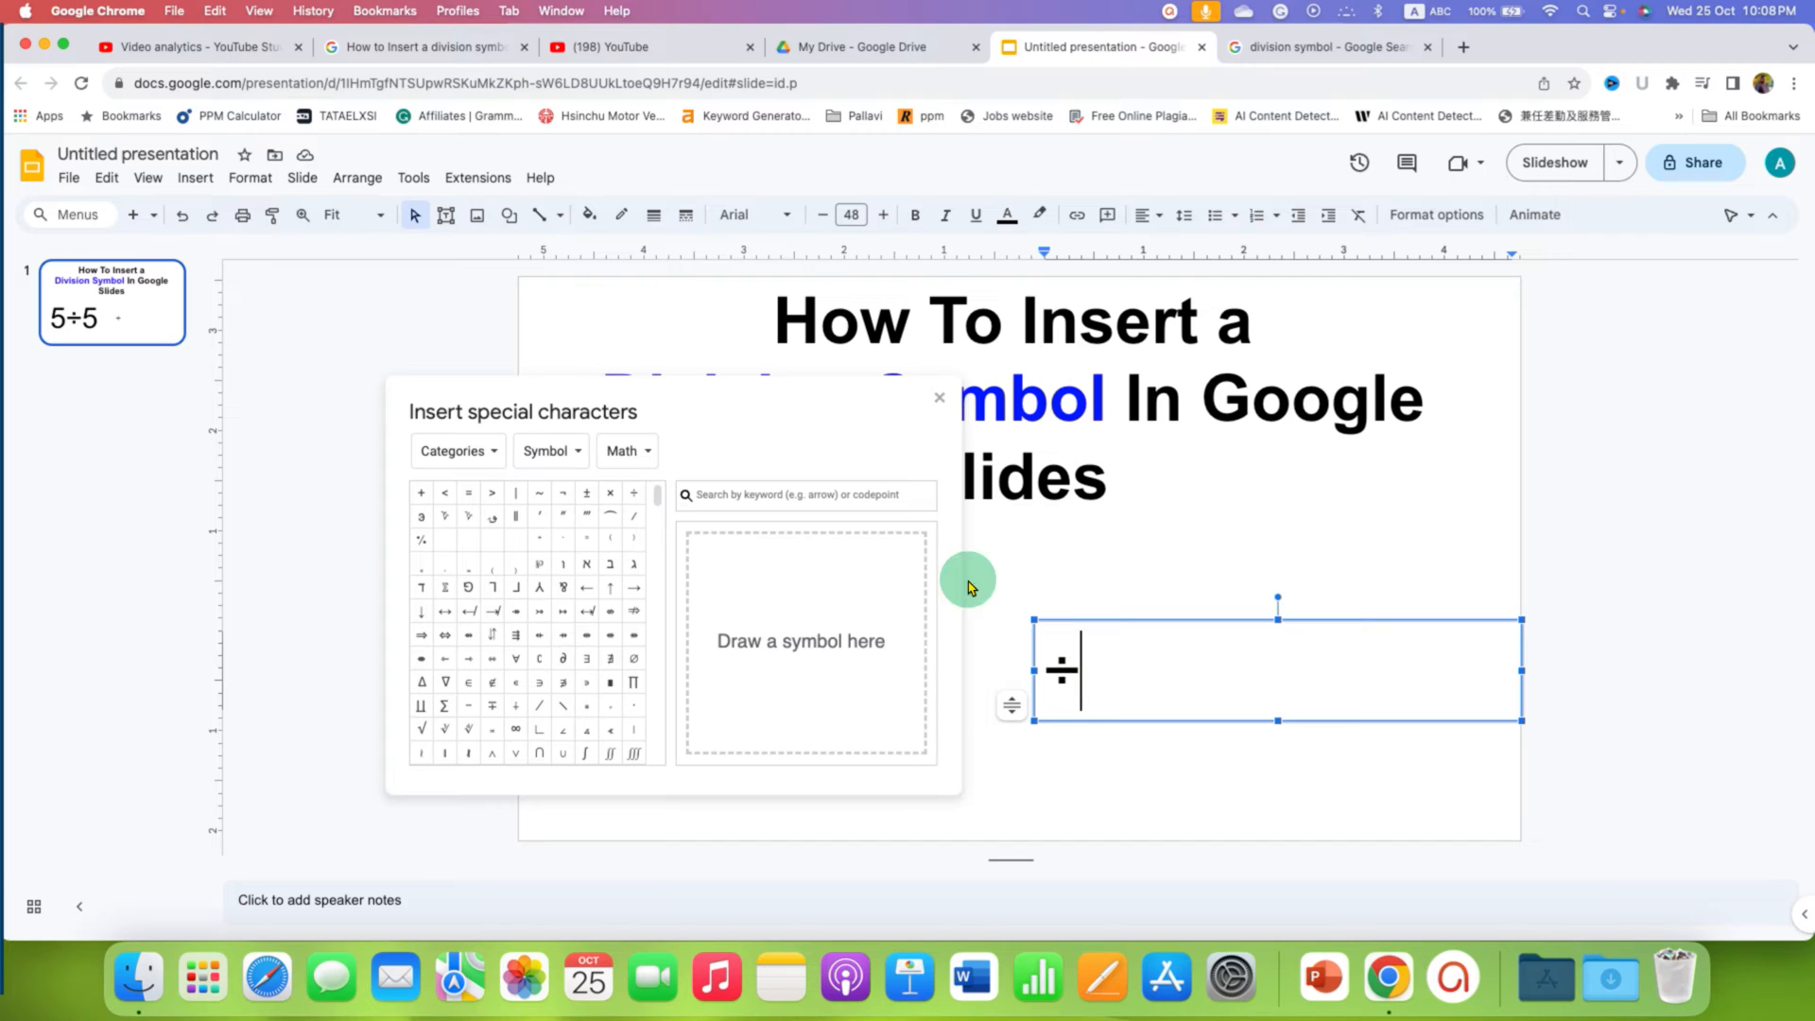
{"action": "left_click", "coordinate": [807, 495]}
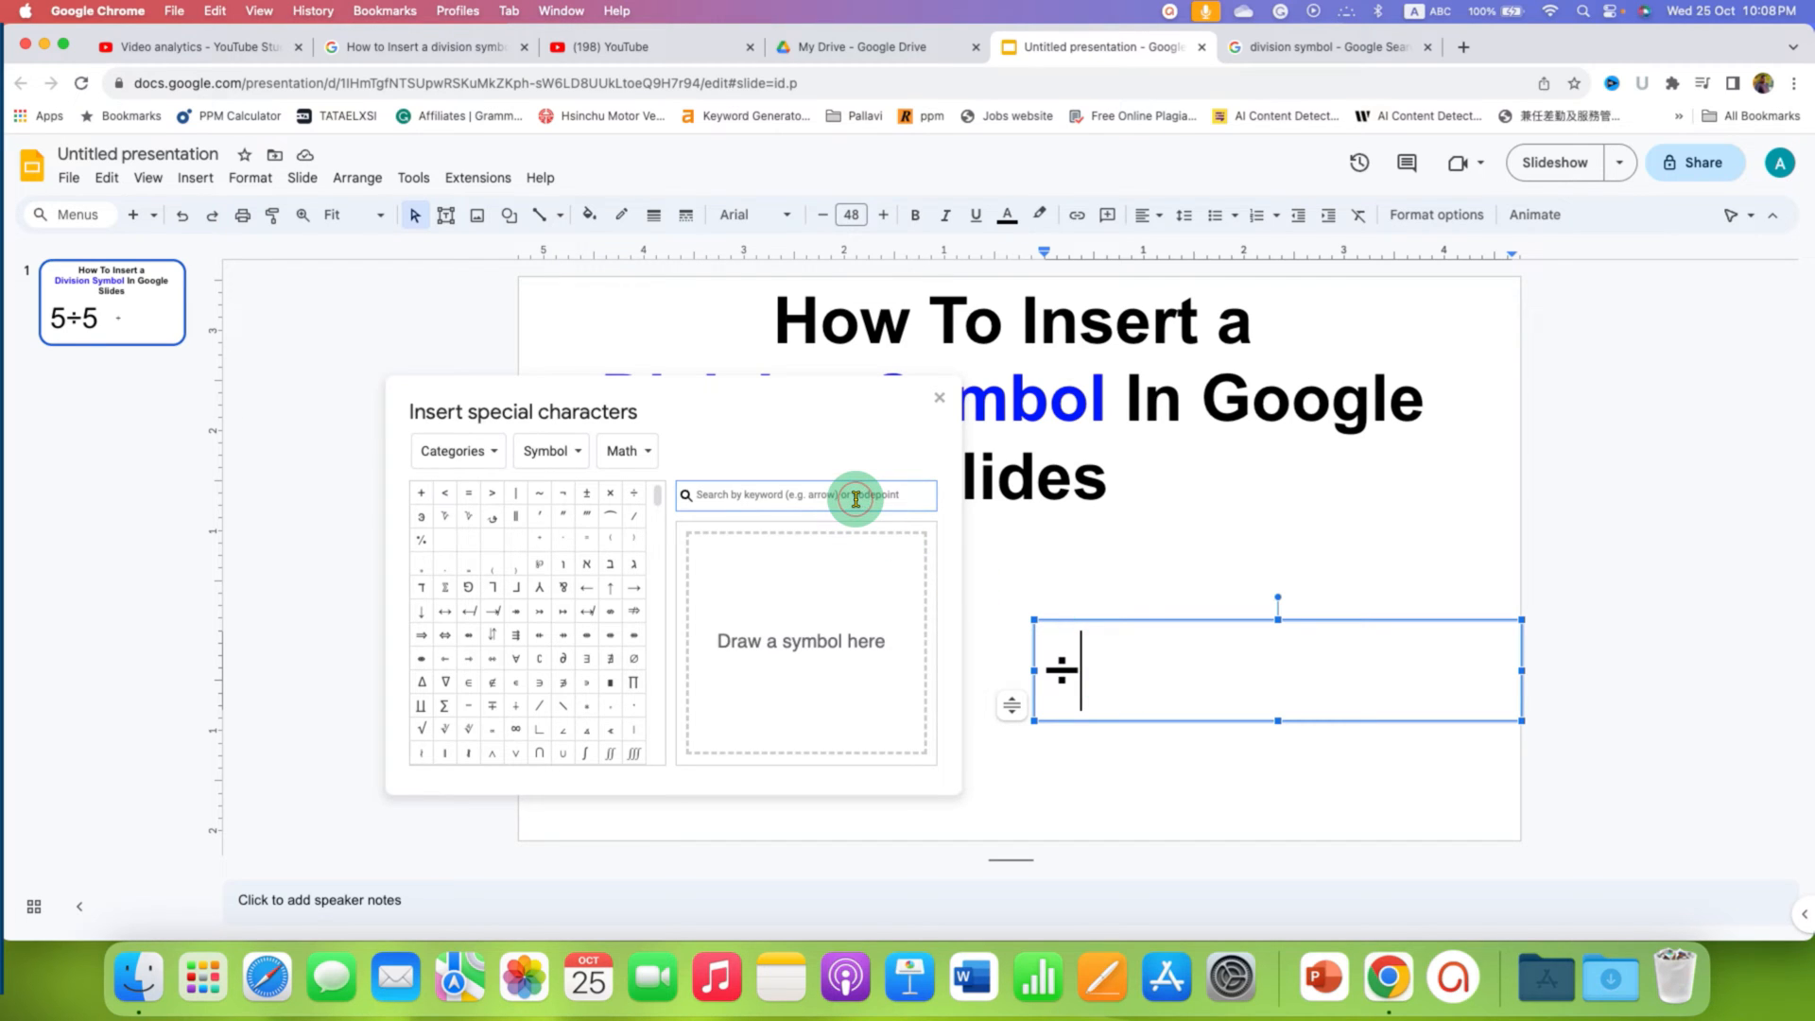
- Search 'division', add more division-style symbols to the text box, and close the dialog
{"action": "type", "text": "division"}
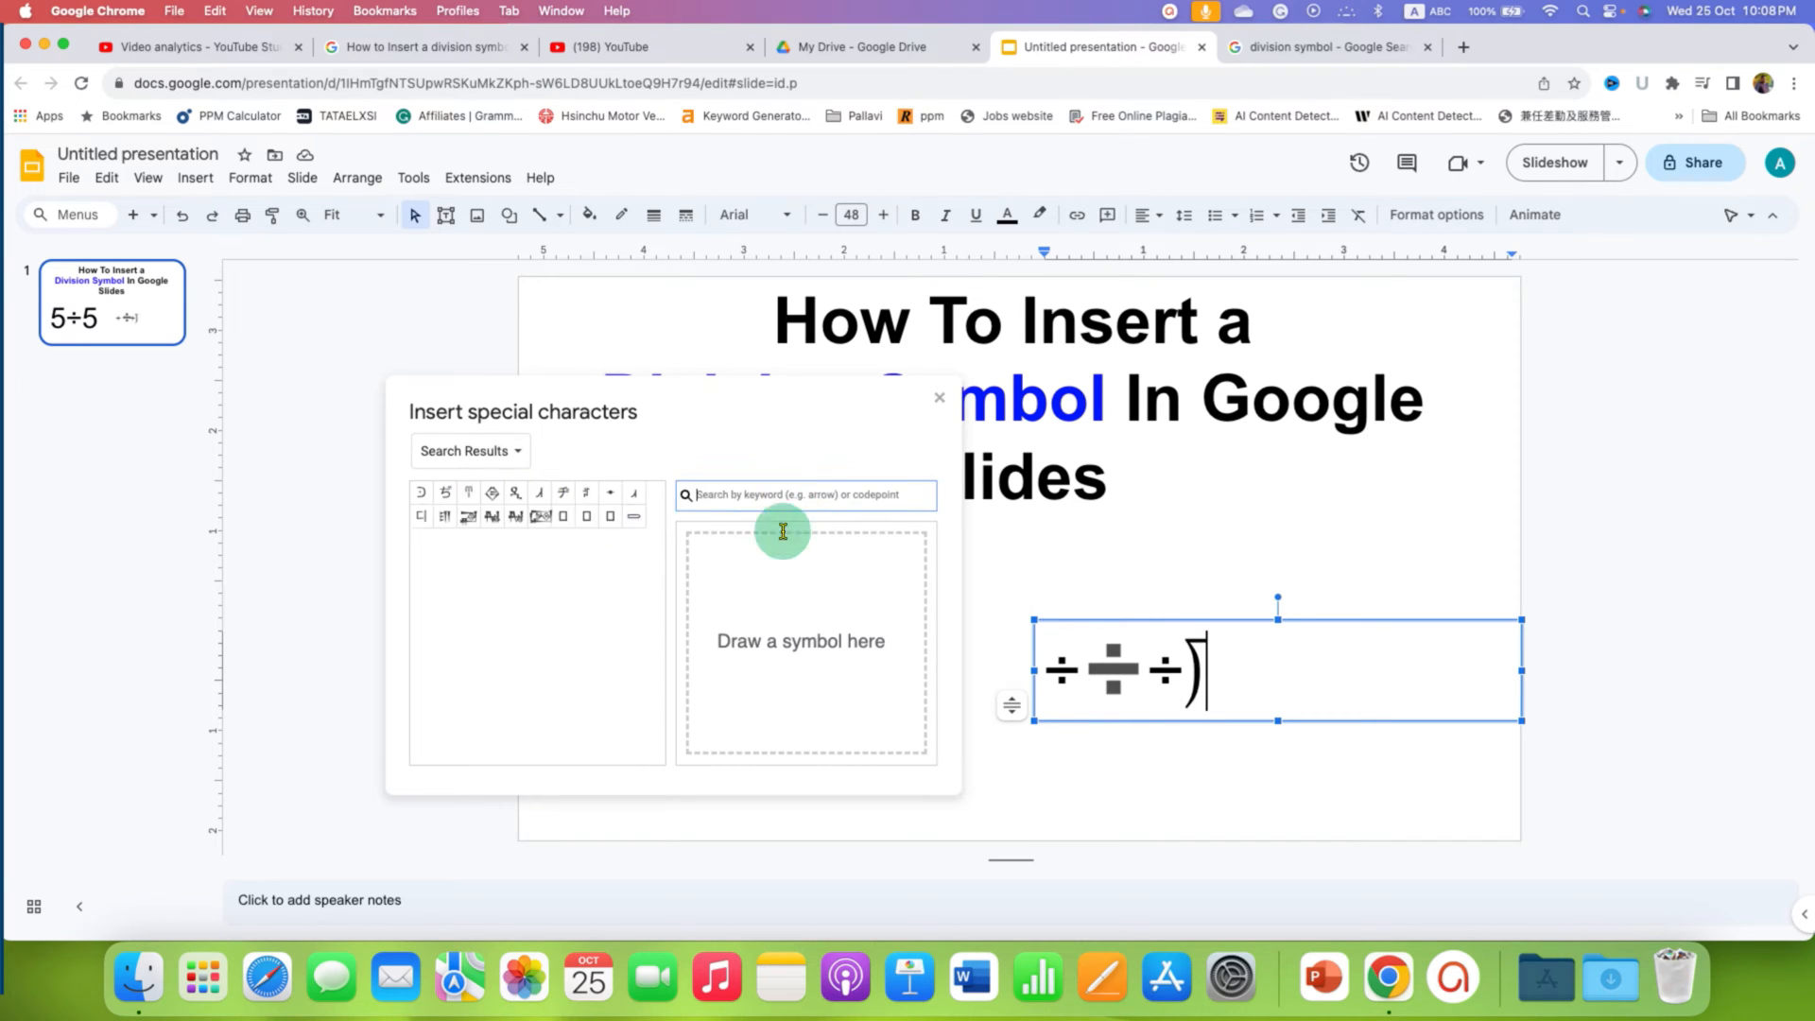
{"action": "left_click_drag", "start_coordinate": [753, 607], "coordinate": [822, 611]}
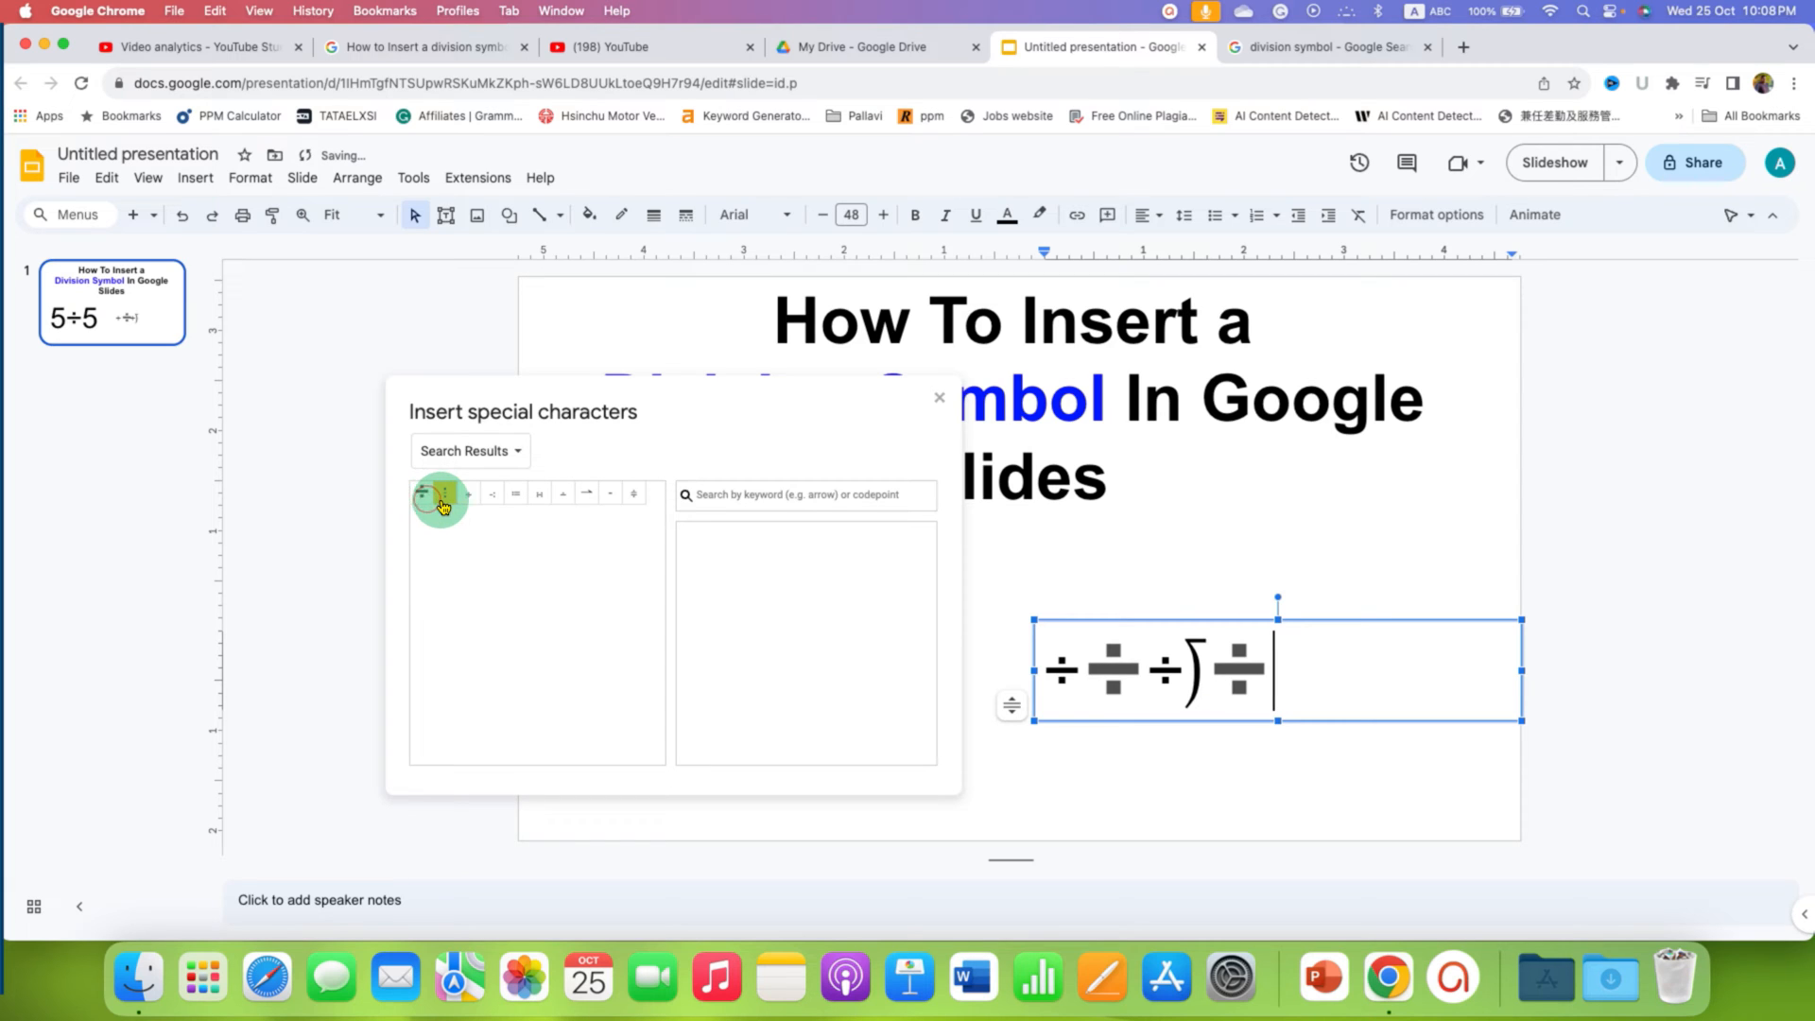
{"action": "left_click", "coordinate": [440, 497]}
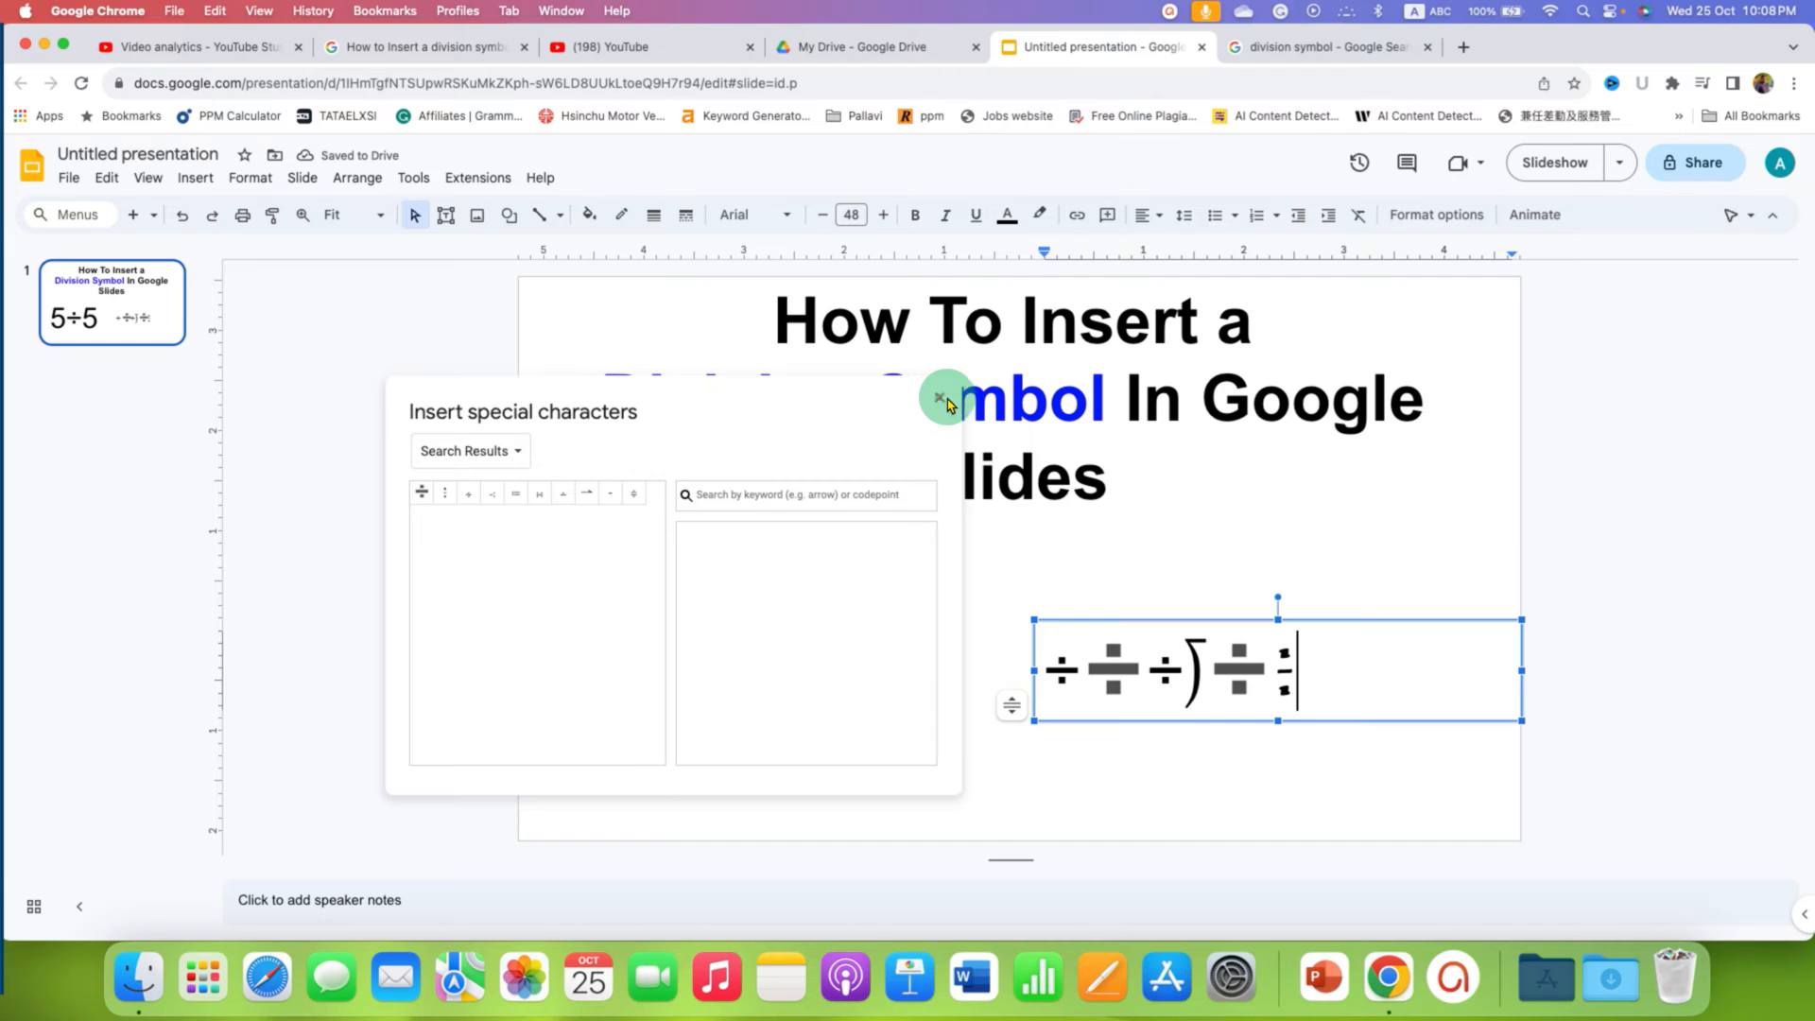
{"action": "left_click", "coordinate": [1325, 47]}
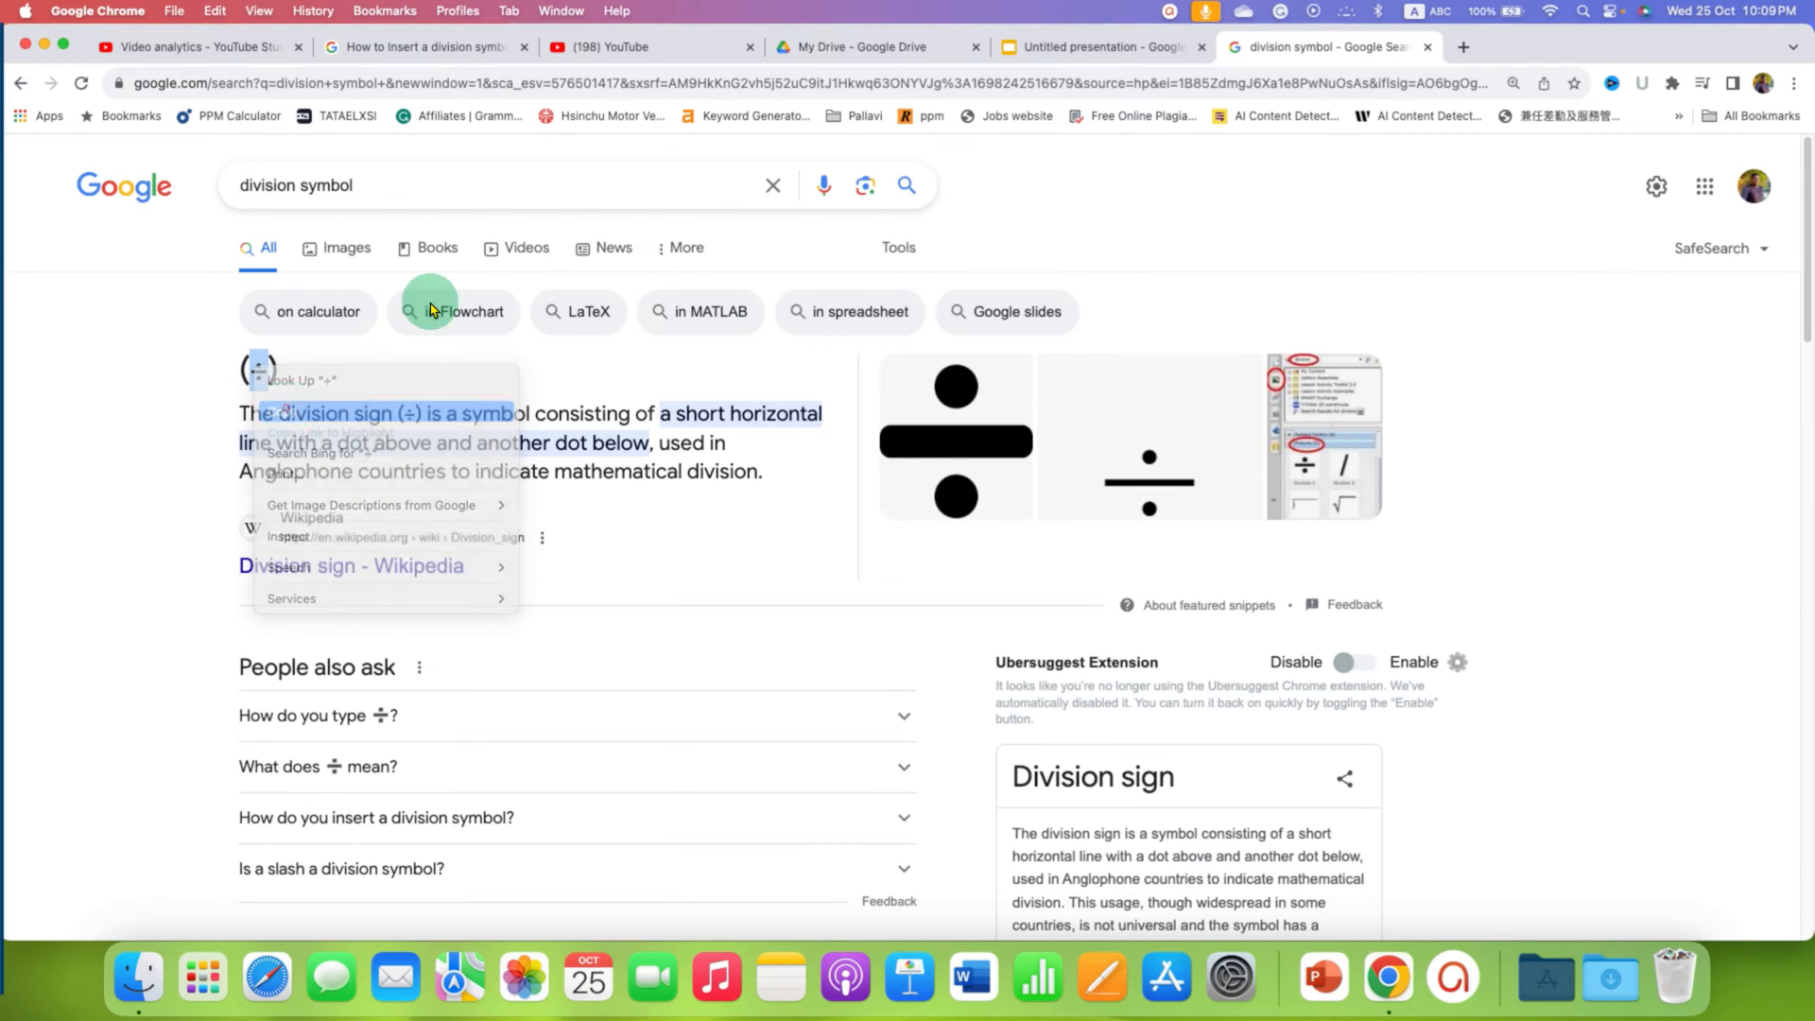
{"action": "left_click", "coordinate": [1101, 45]}
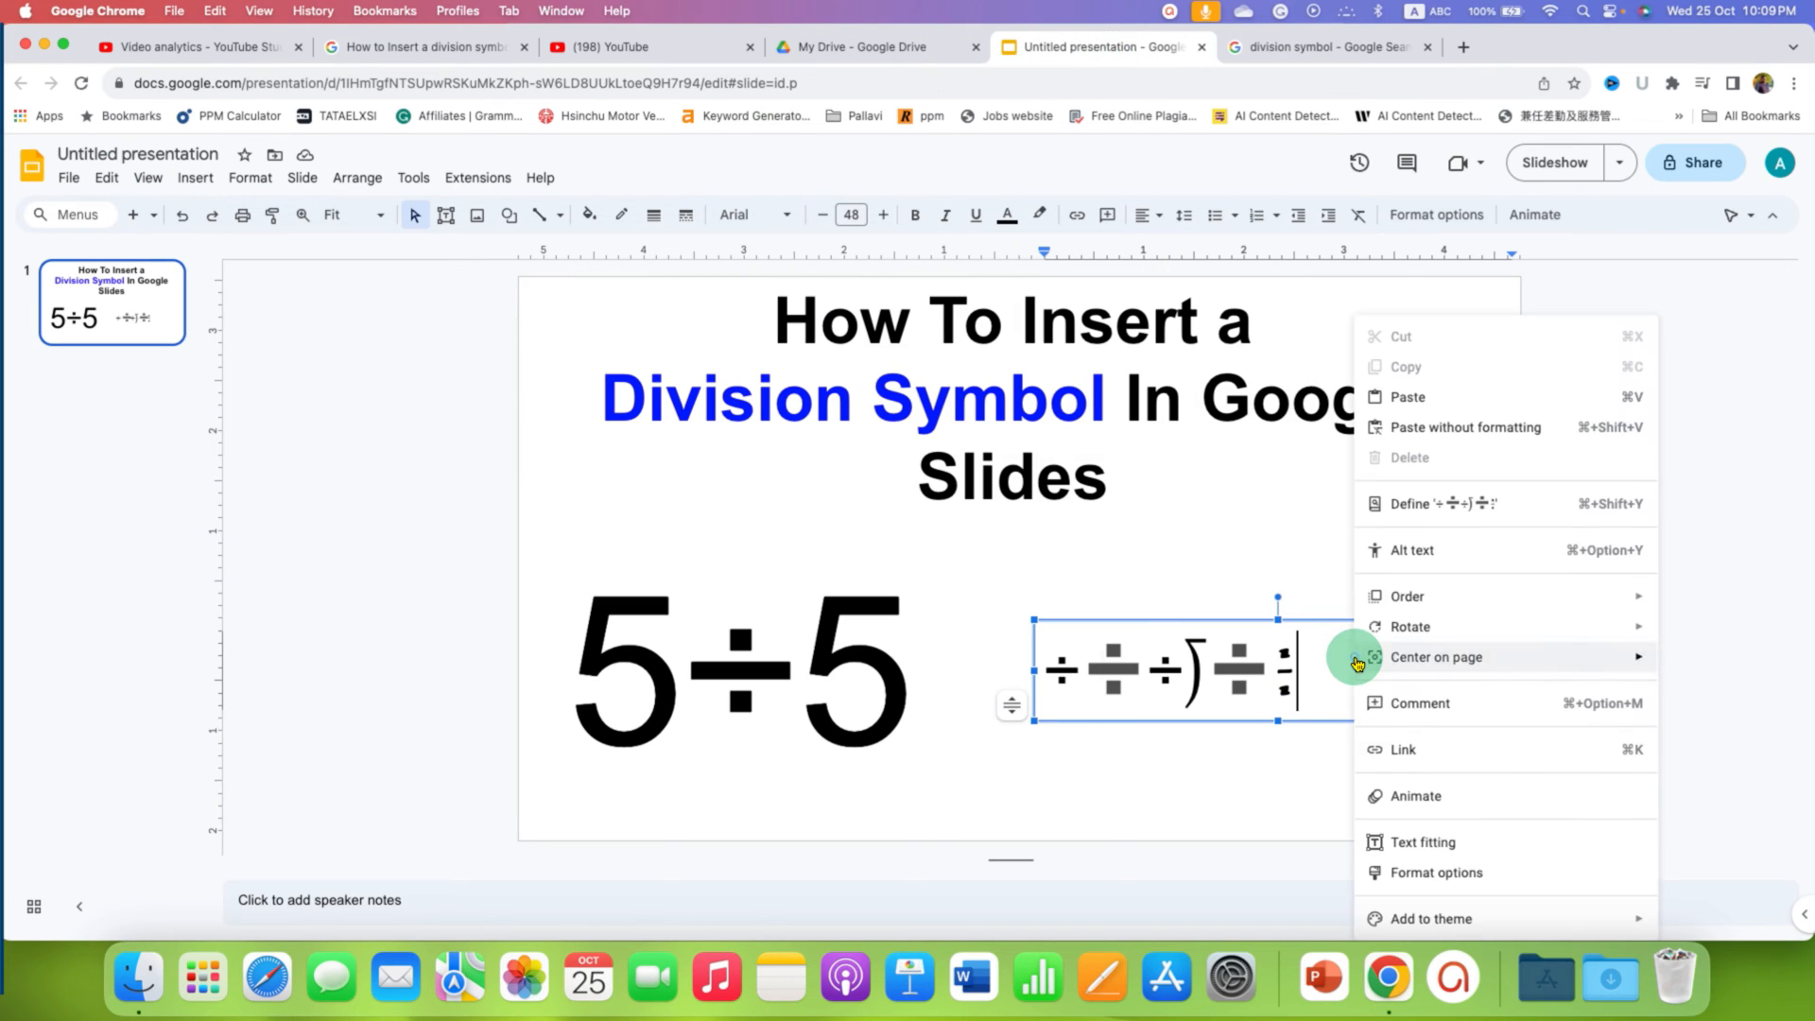